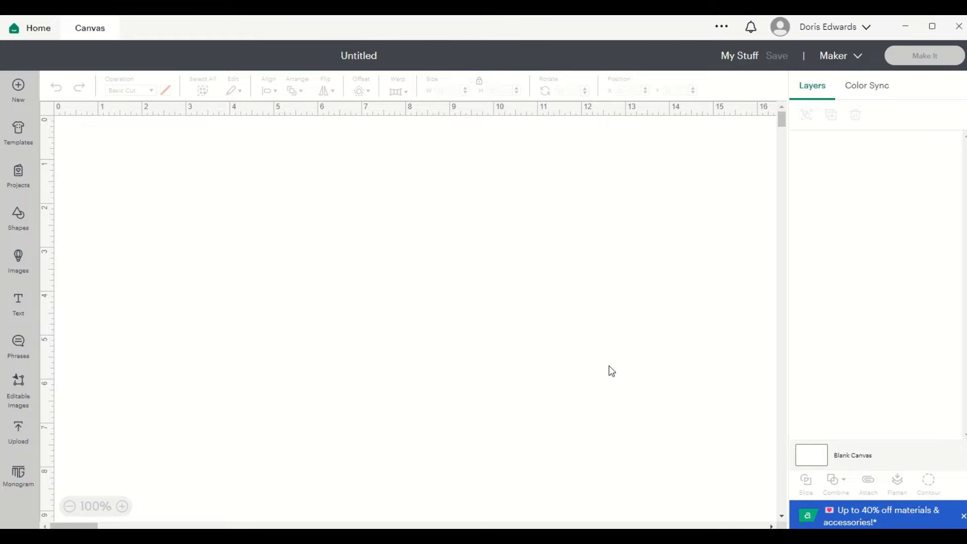
mouse_move(880, 37)
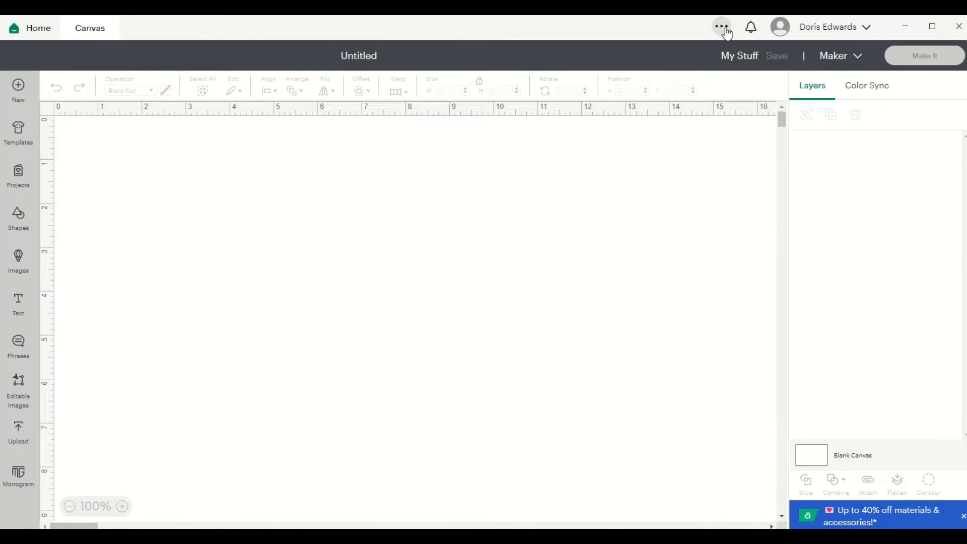
Browse the application menu and the help options, then close them.
left_click(721, 26)
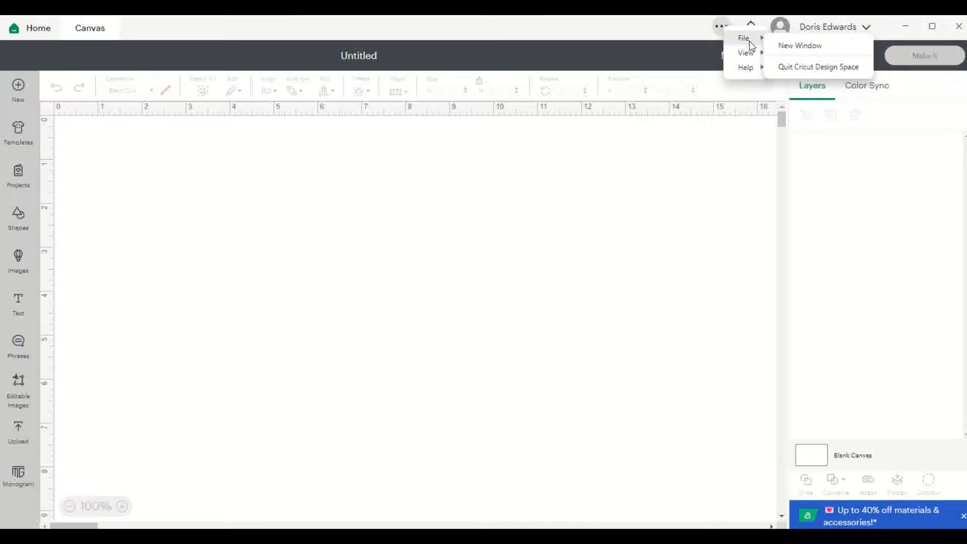
left_click(457, 136)
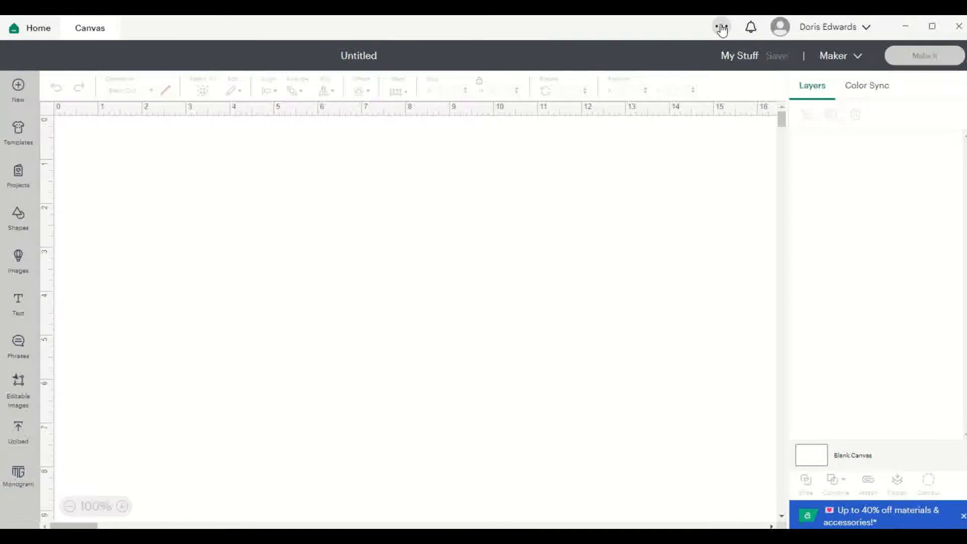
left_click(721, 27)
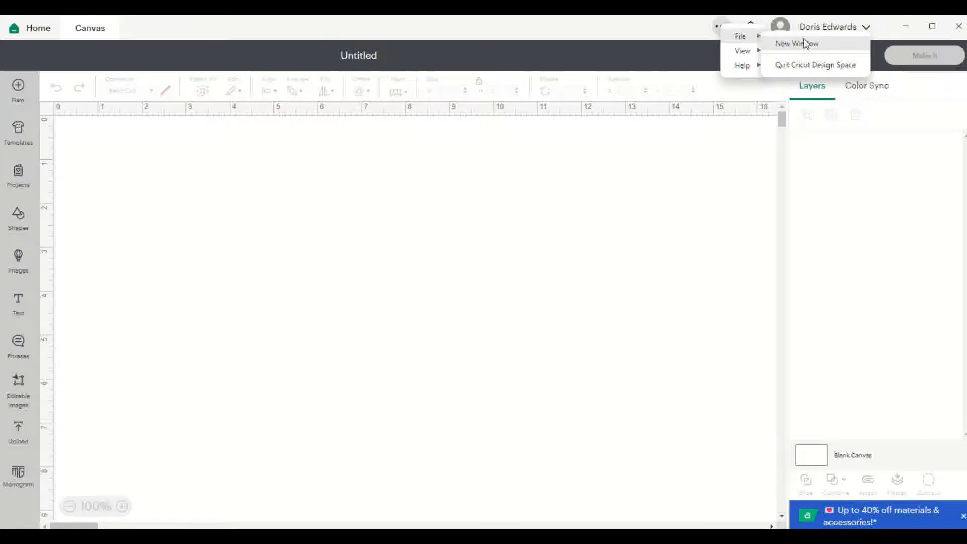
mouse_move(807, 70)
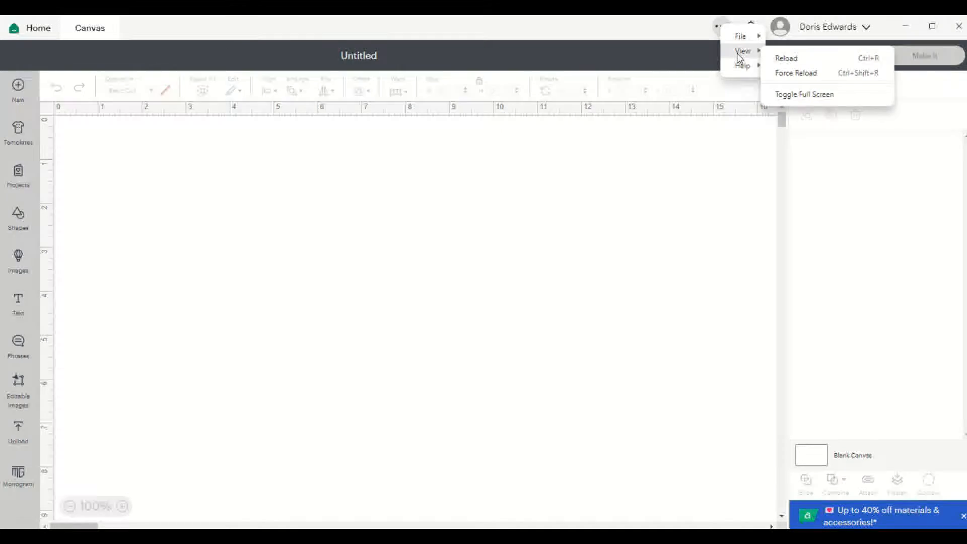
mouse_move(796, 58)
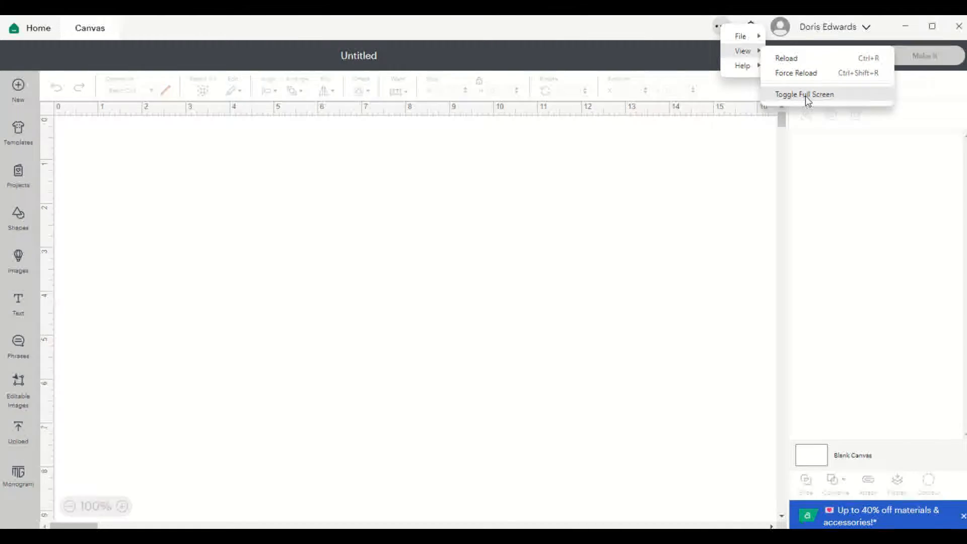
mouse_move(708, 142)
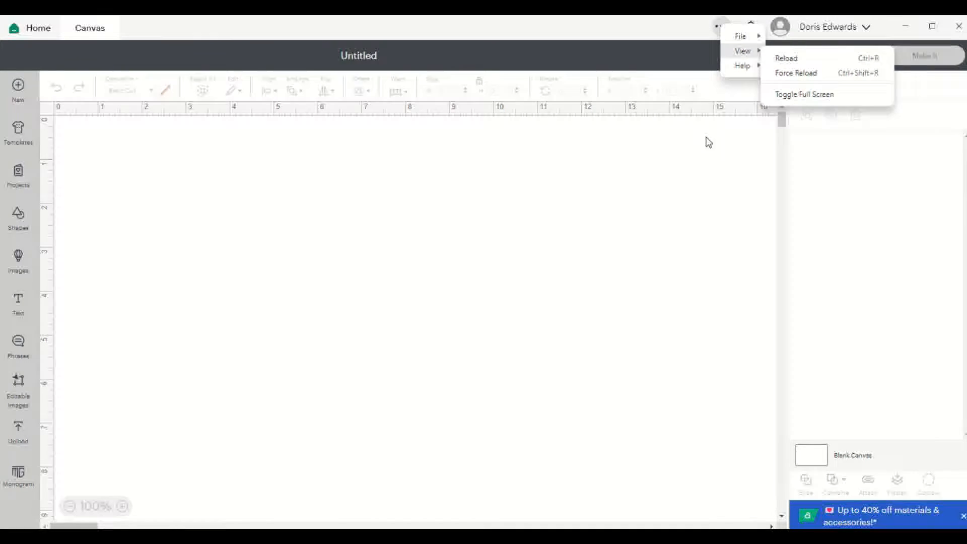
mouse_move(742, 67)
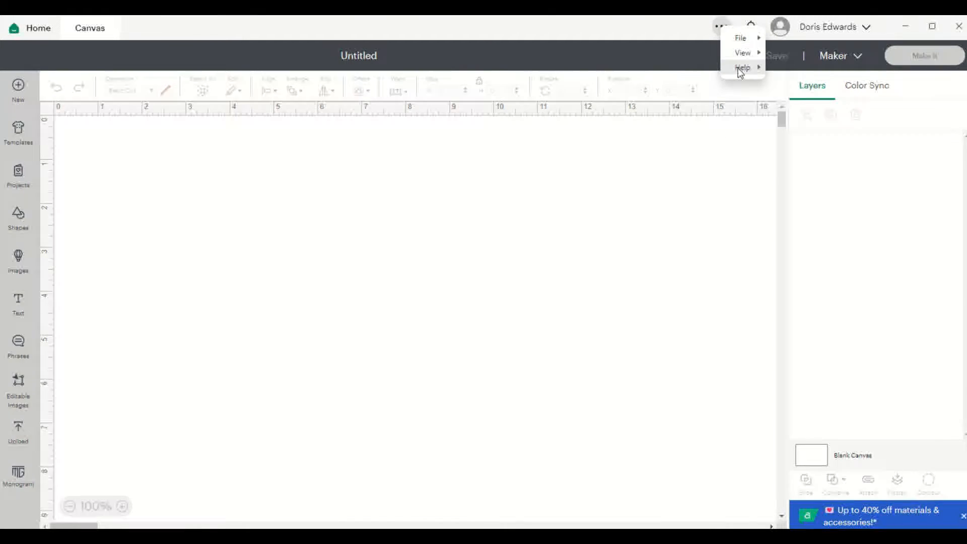
left_click(742, 67)
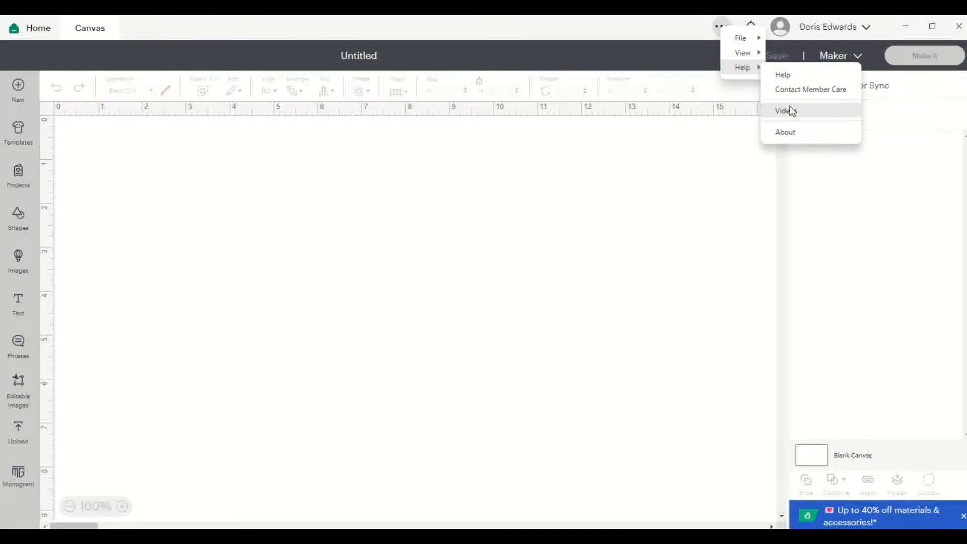
left_click(717, 190)
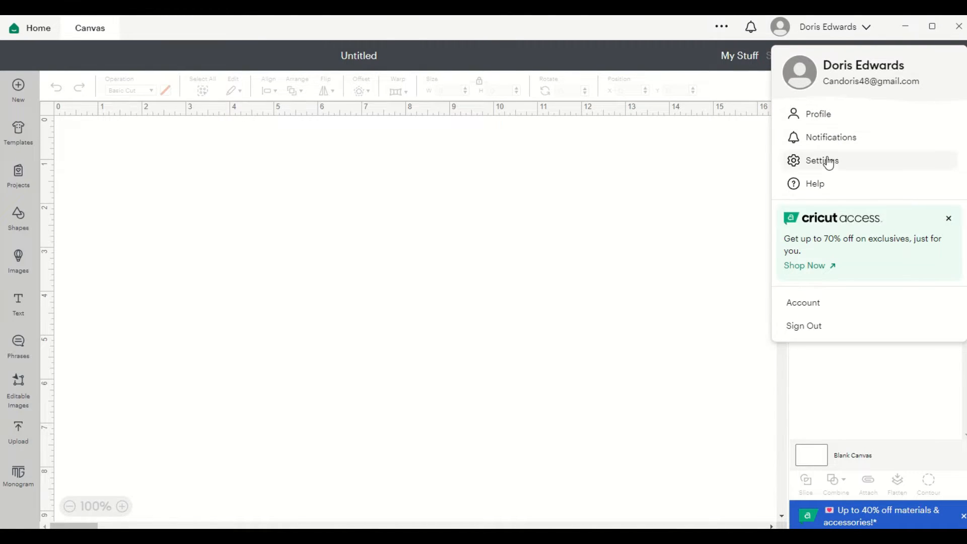
mouse_move(820, 160)
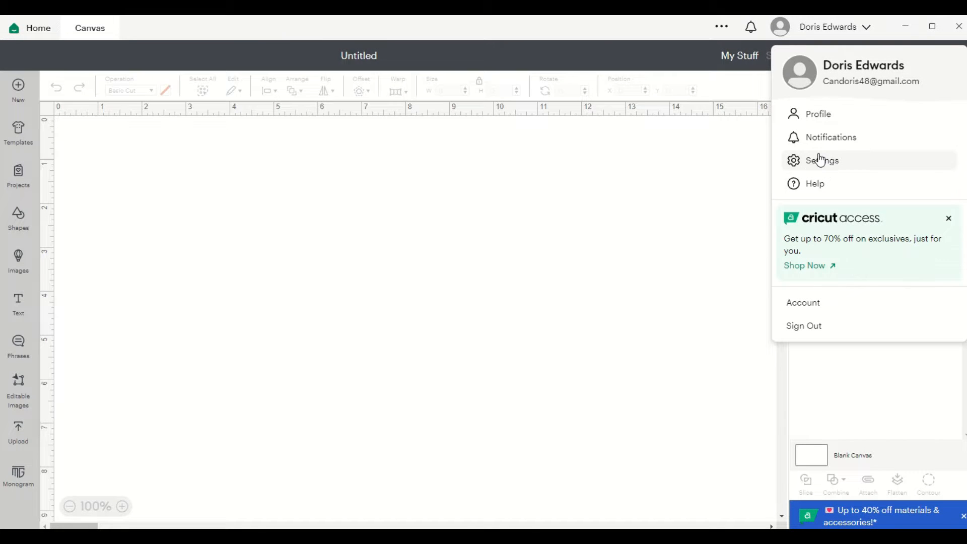
mouse_move(840, 171)
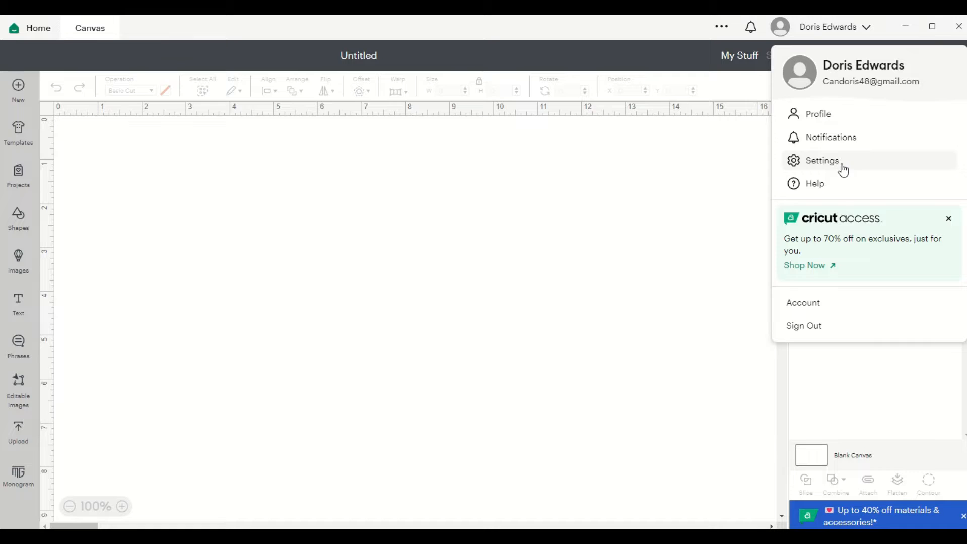
mouse_move(823, 186)
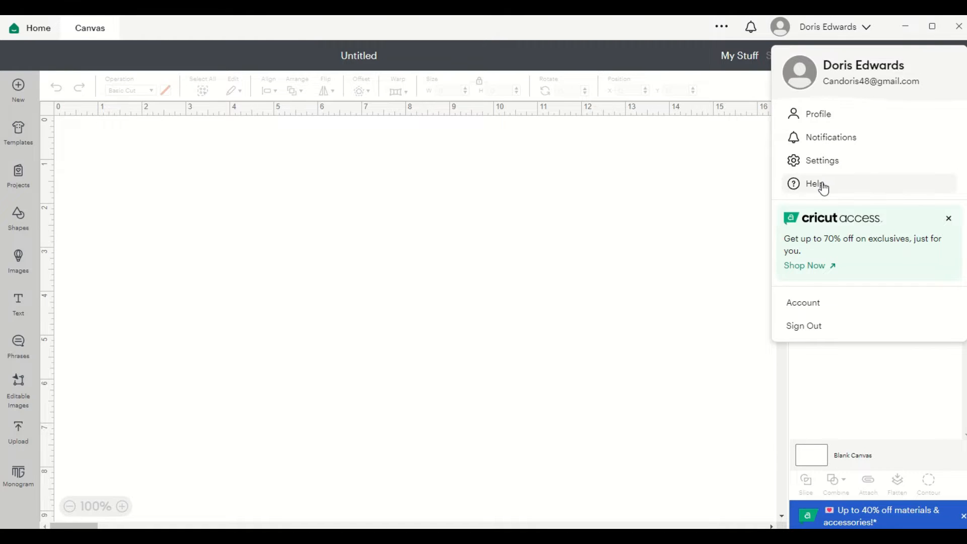
mouse_move(844, 258)
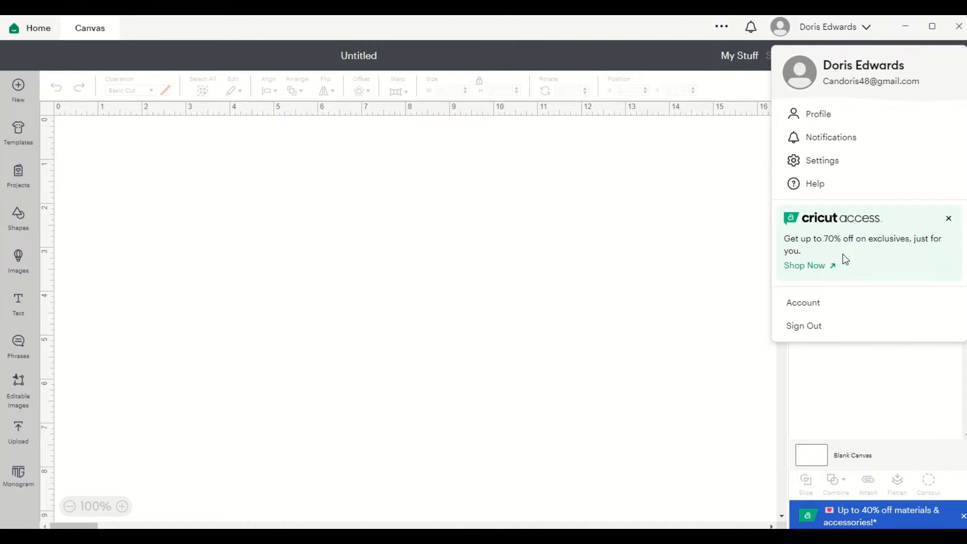
mouse_move(804, 325)
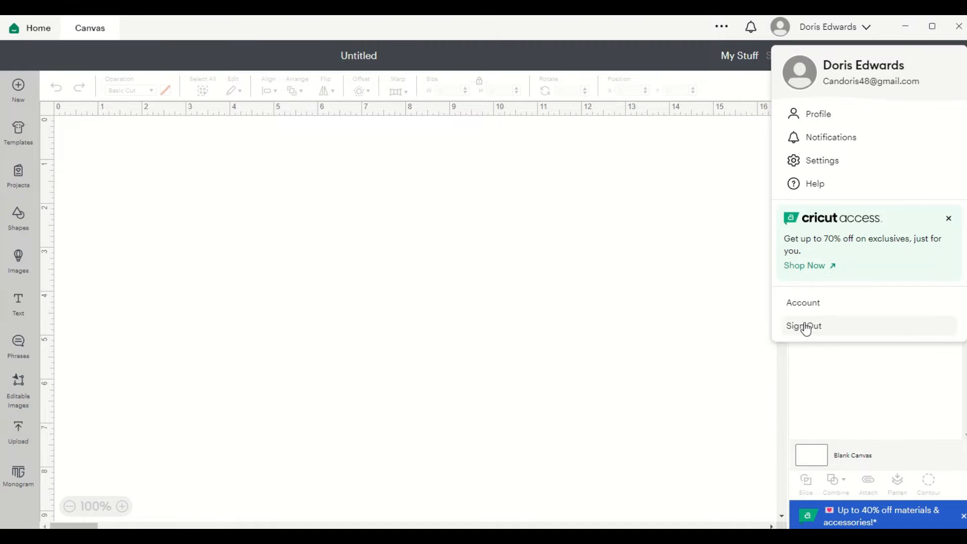
mouse_move(647, 208)
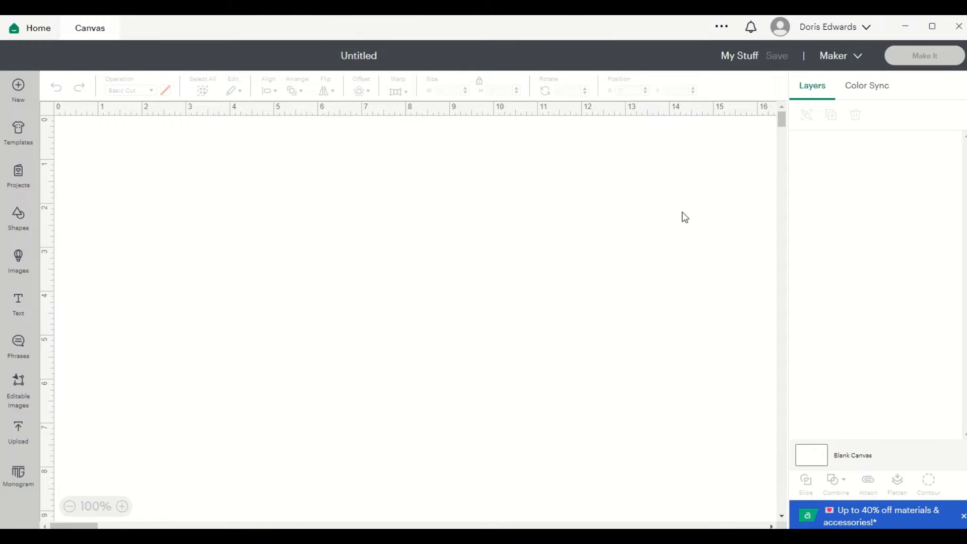
mouse_move(745, 62)
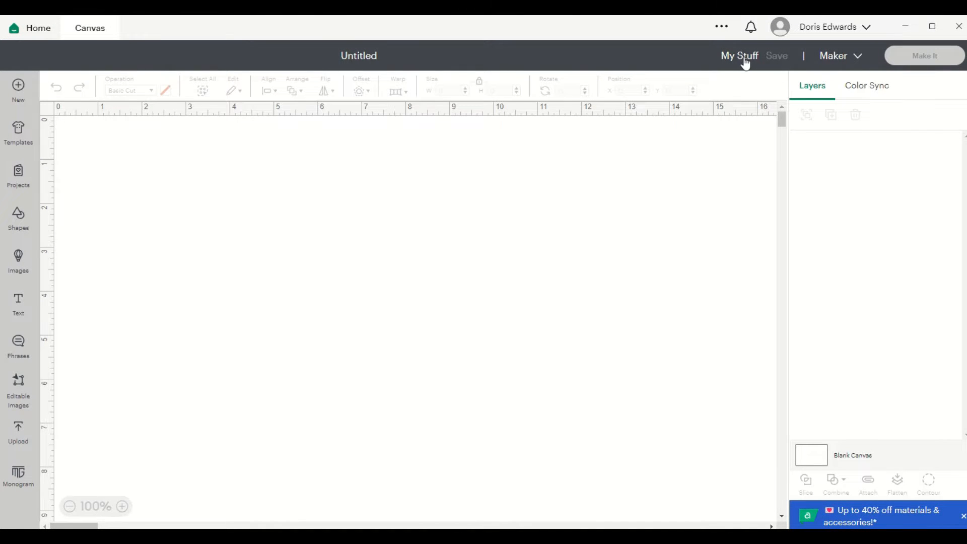
Open the saved projects library and scroll through the project list.
left_click(738, 55)
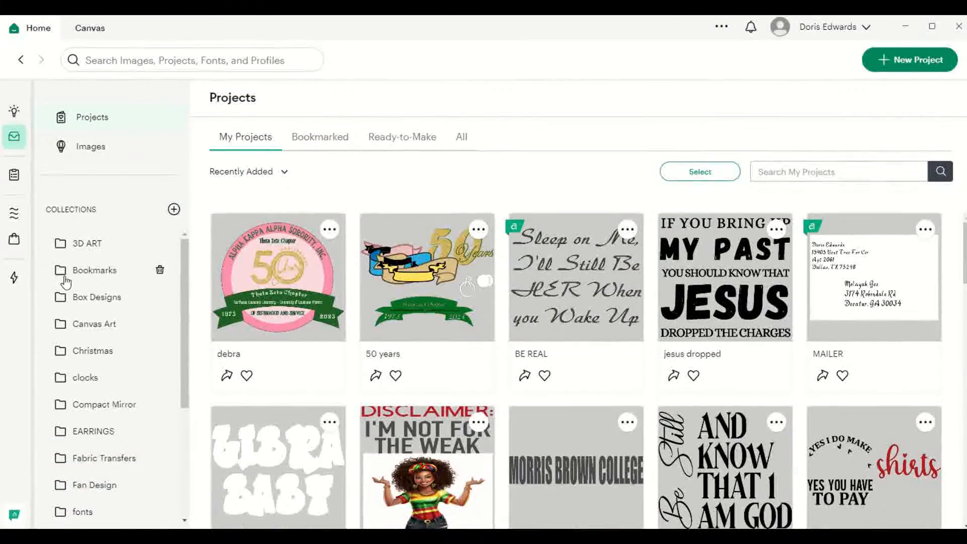
mouse_move(84, 250)
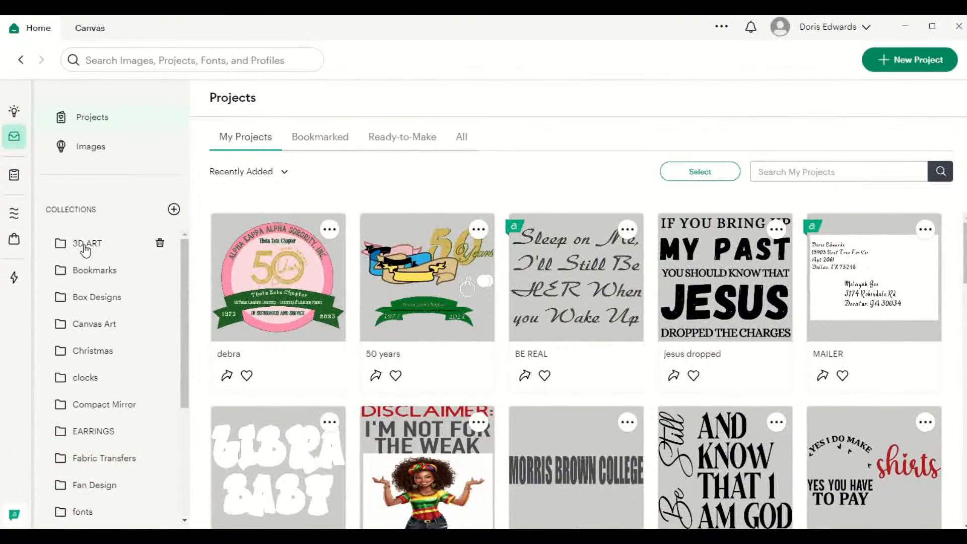
scroll("down", 3)
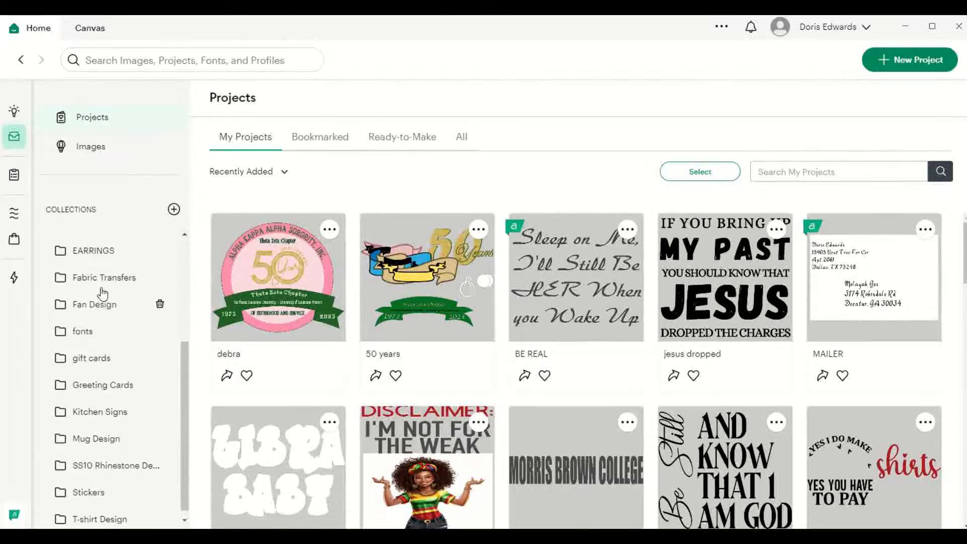
scroll("up", 3)
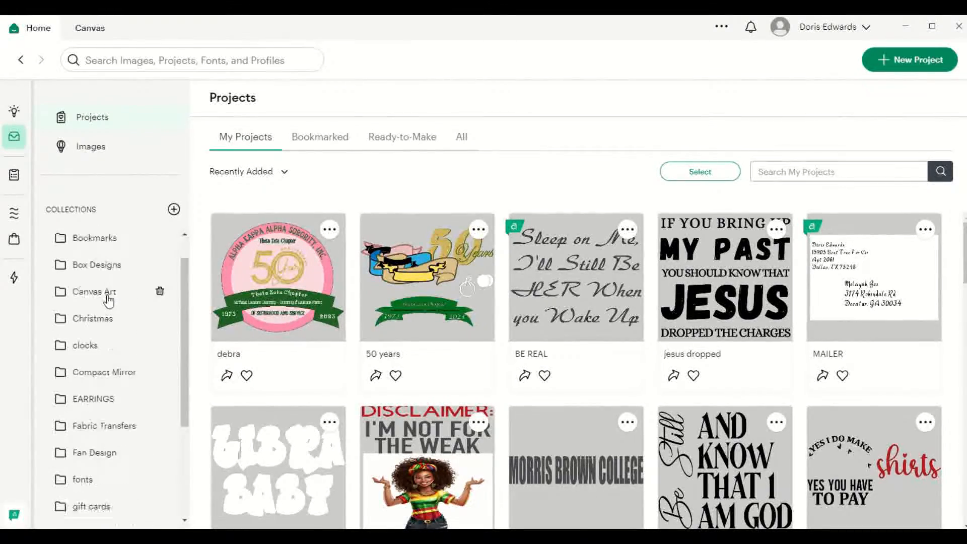
scroll("up", 3)
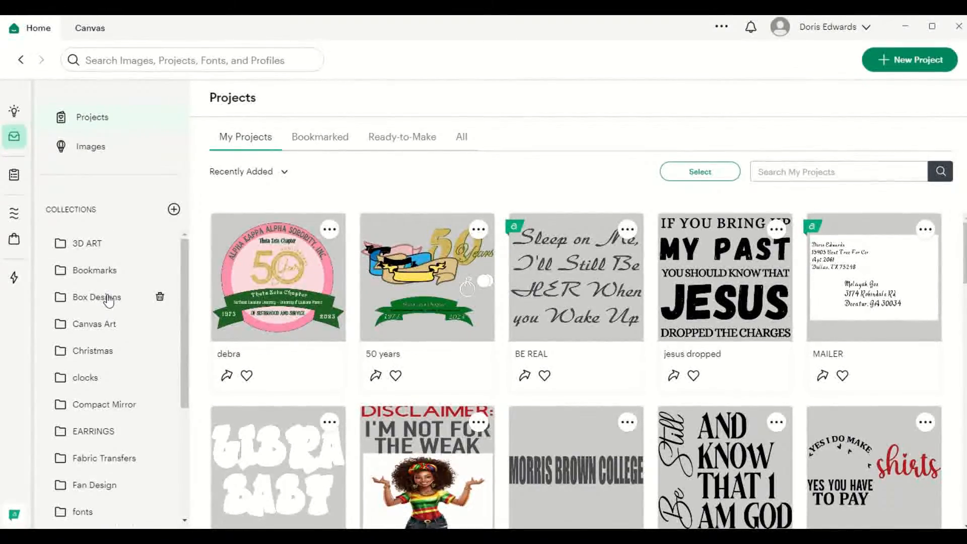
scroll("down", 3)
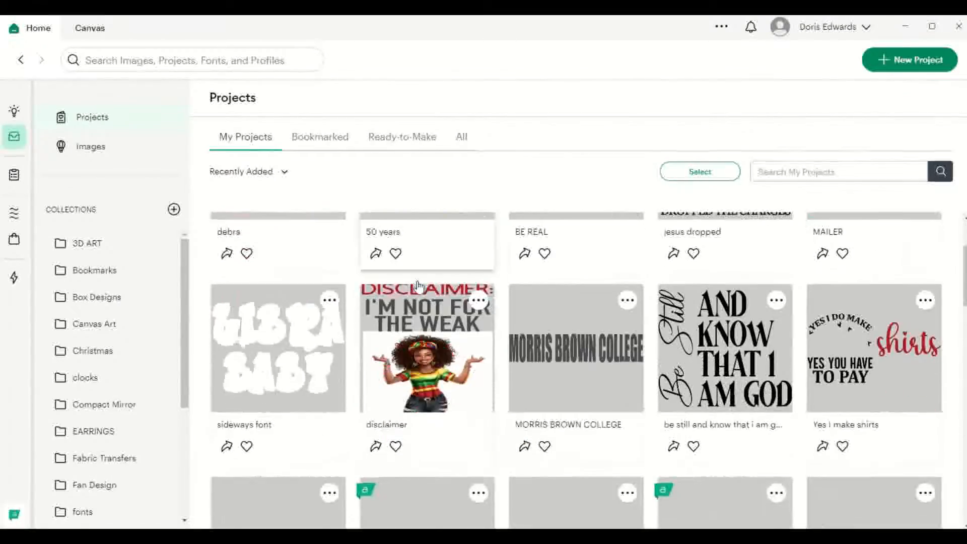
scroll("down", 3)
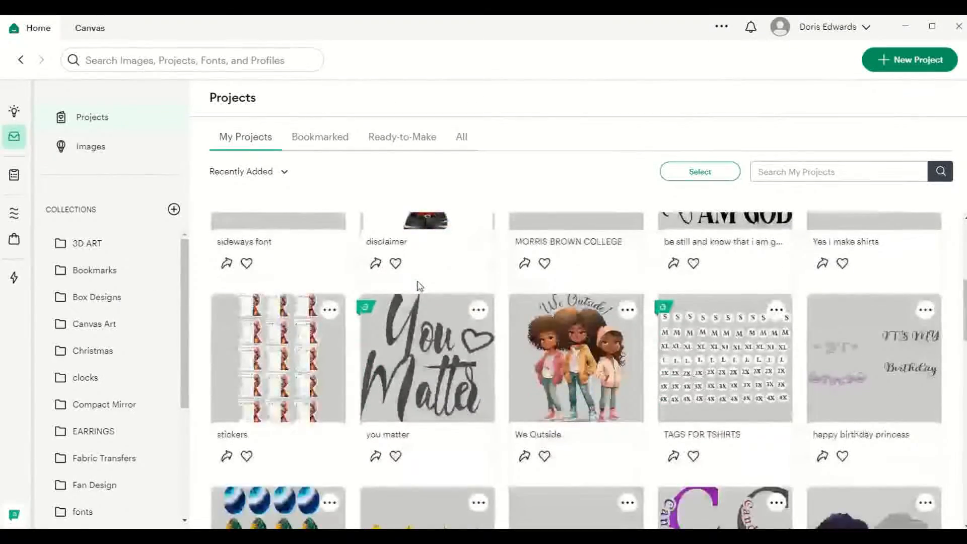
scroll("down", 3)
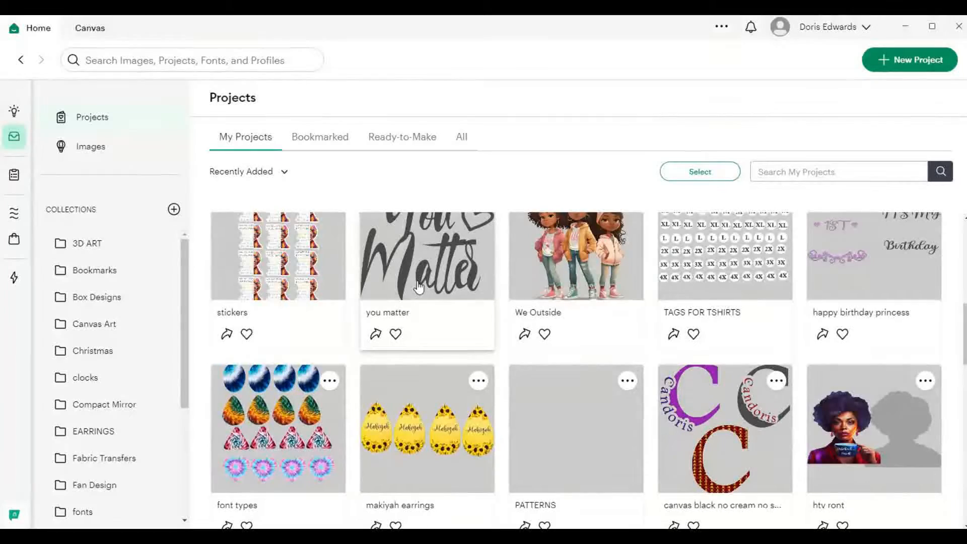
scroll("down", 3)
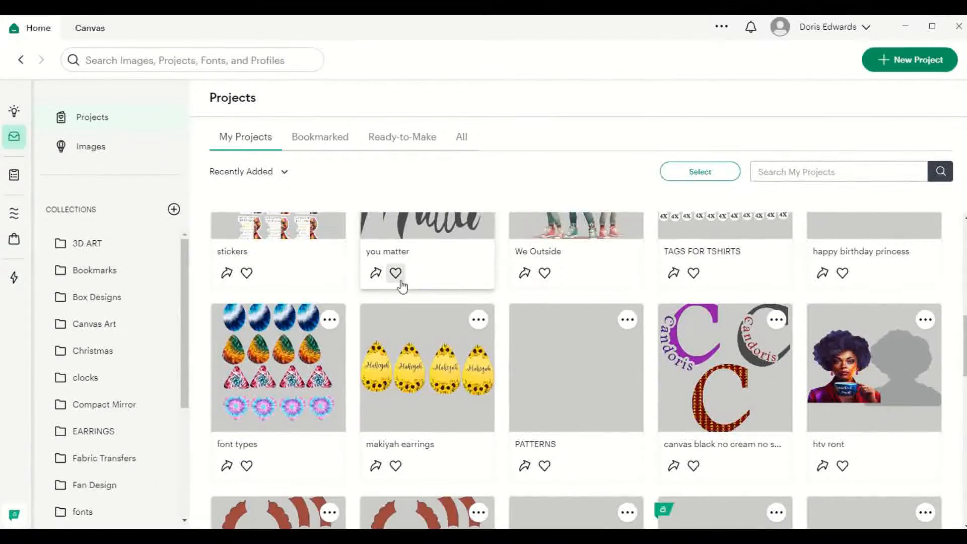
mouse_move(580, 379)
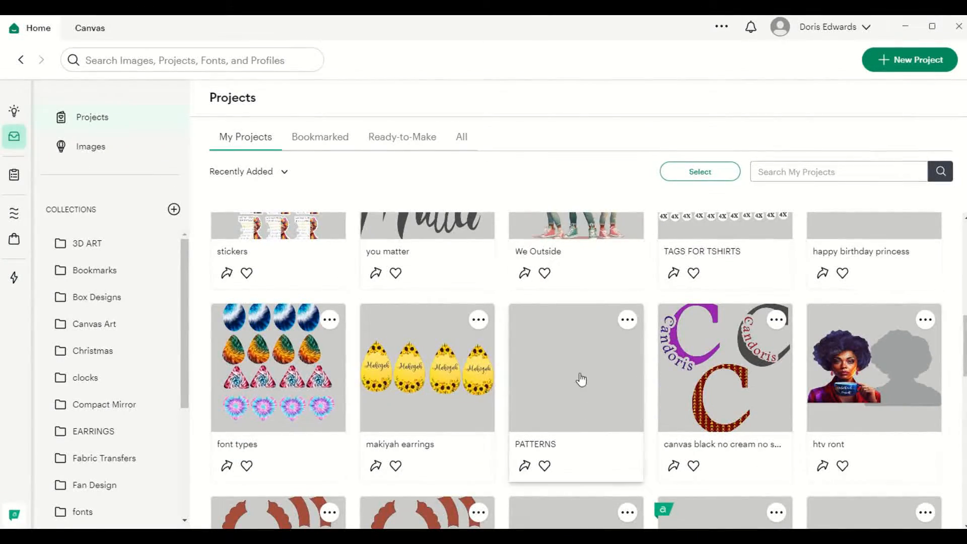
scroll("down", 3)
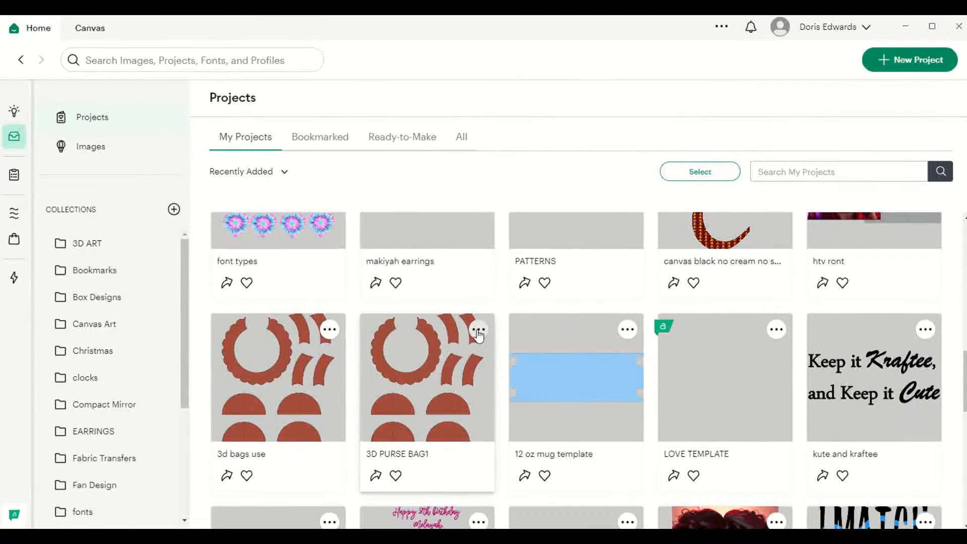
Permanently delete the 3D PURSE BAG1 project and start a new blank project.
left_click(480, 328)
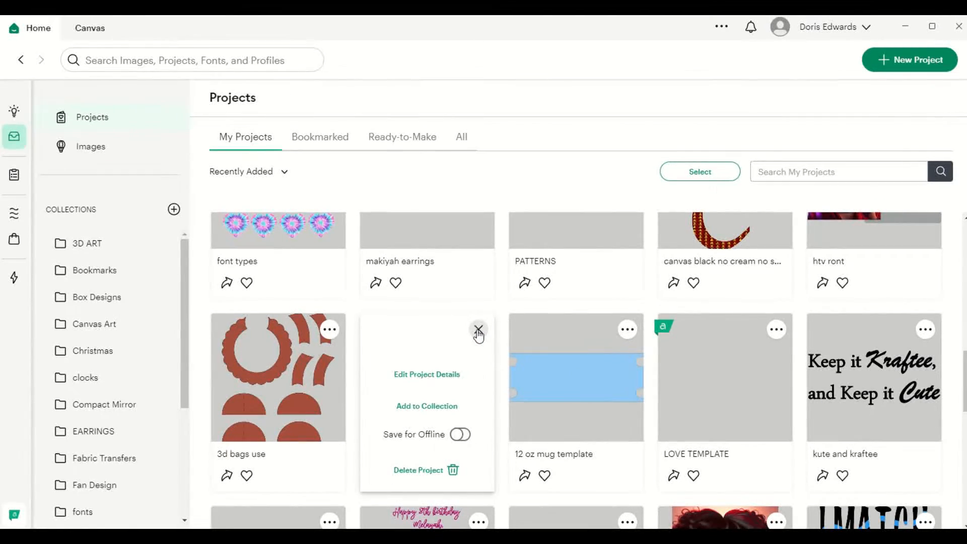
mouse_move(421, 474)
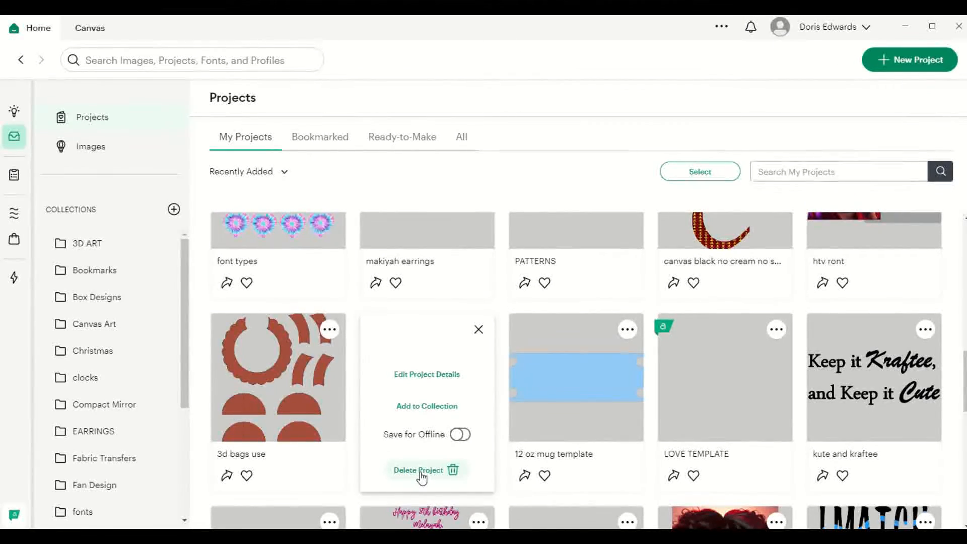
left_click(419, 470)
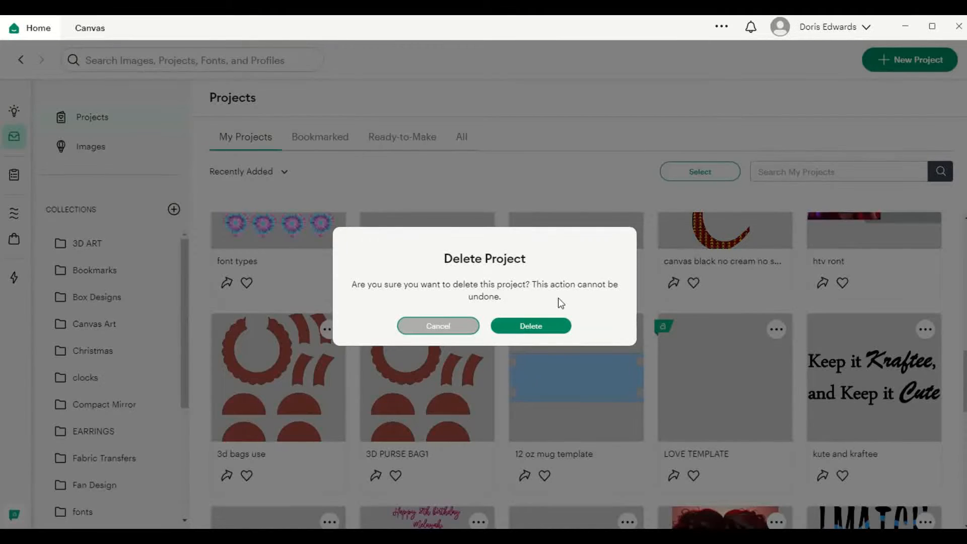
mouse_move(550, 303)
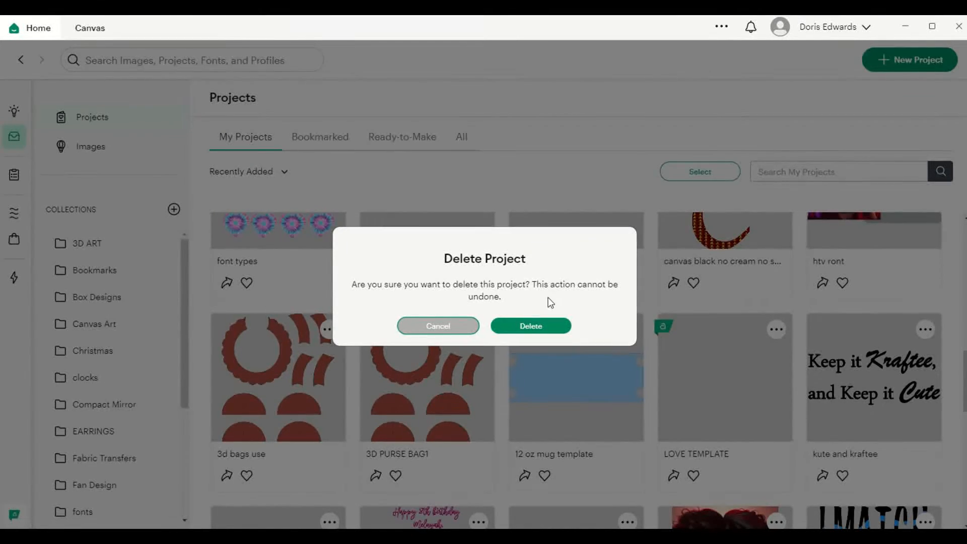
mouse_move(531, 325)
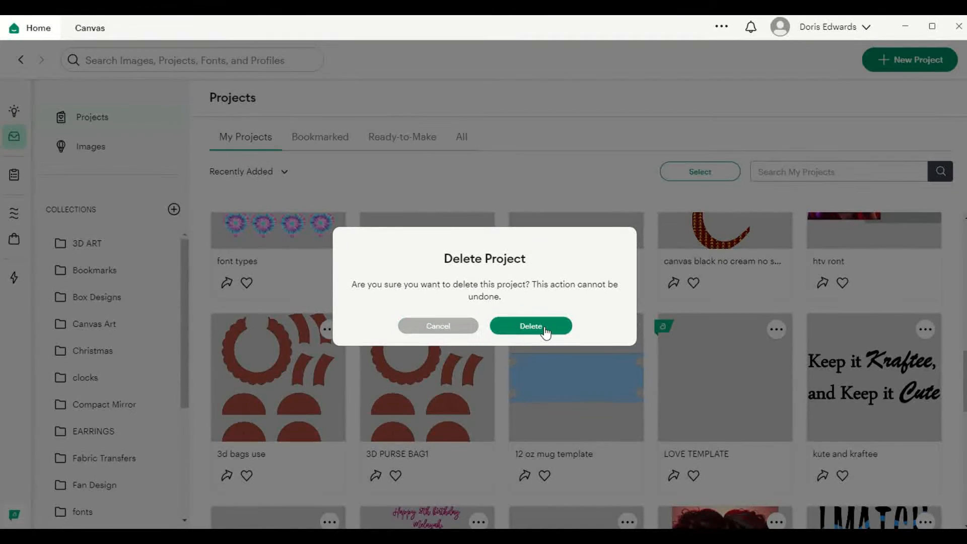
left_click(530, 325)
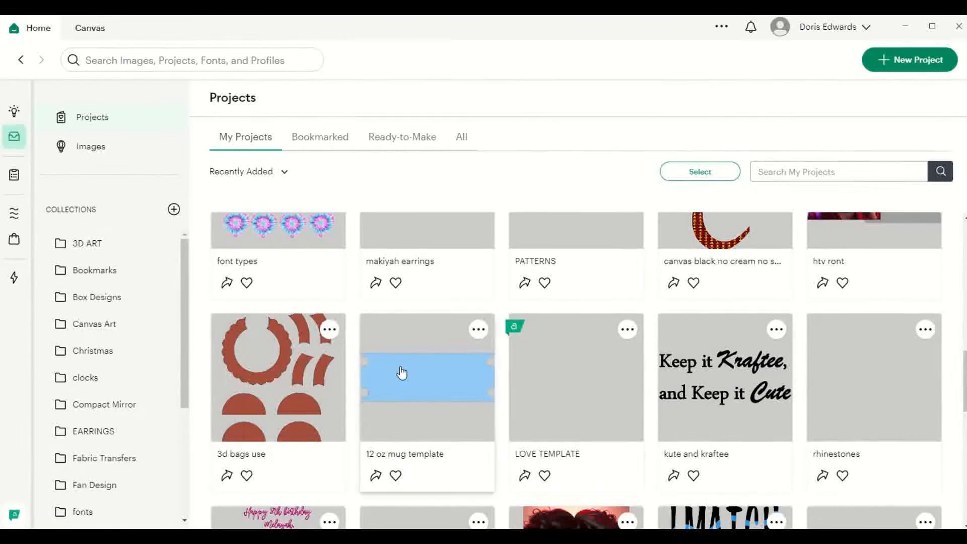
mouse_move(618, 383)
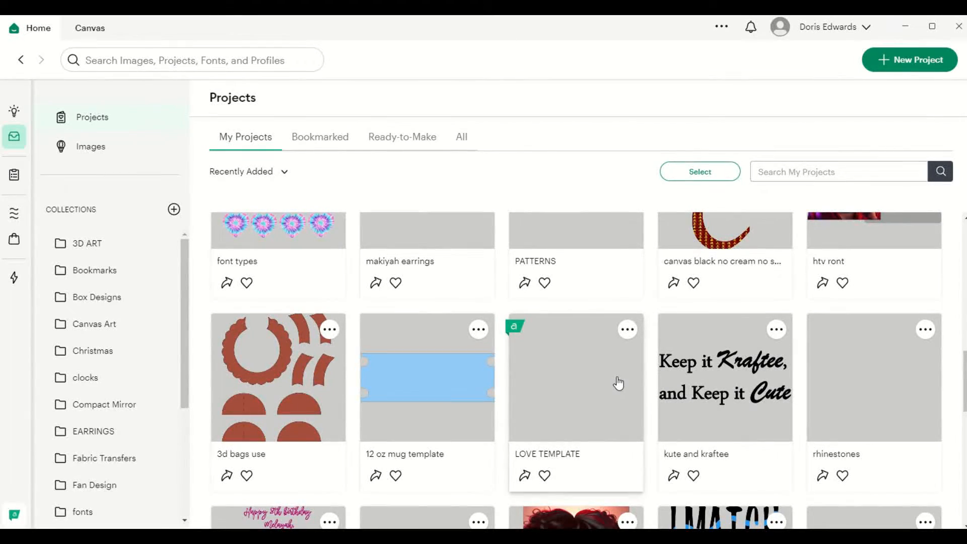
mouse_move(595, 217)
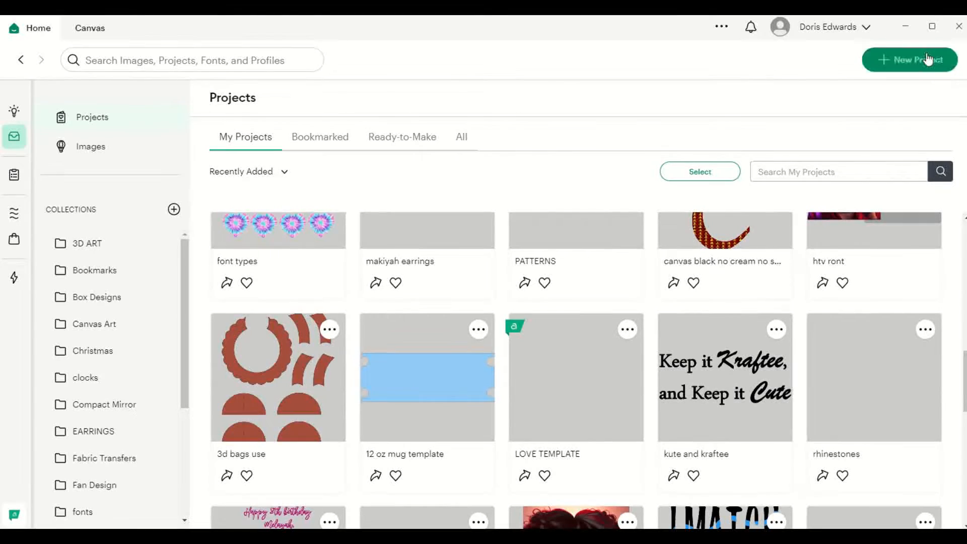
left_click(909, 60)
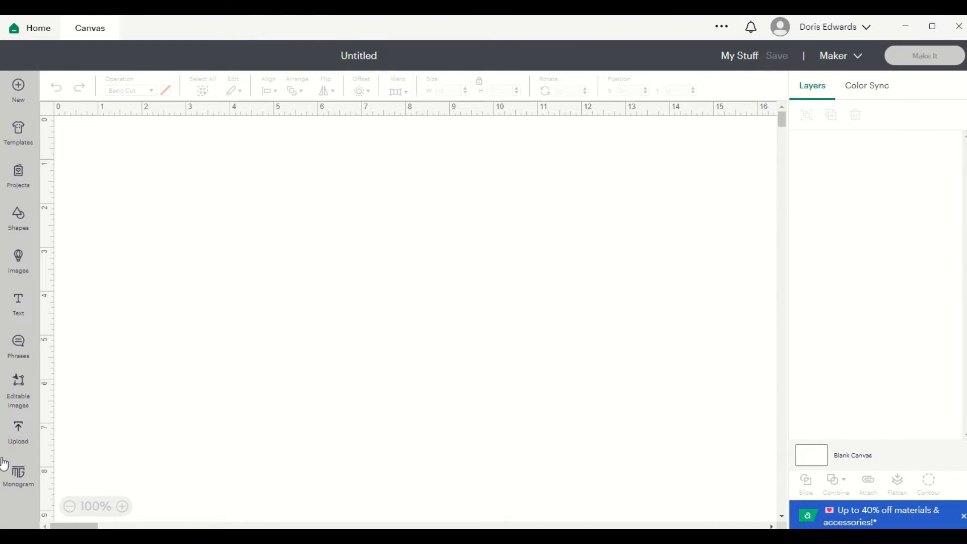
Browse the recent uploads and bring up the delete prompt for an uploaded image.
left_click(18, 432)
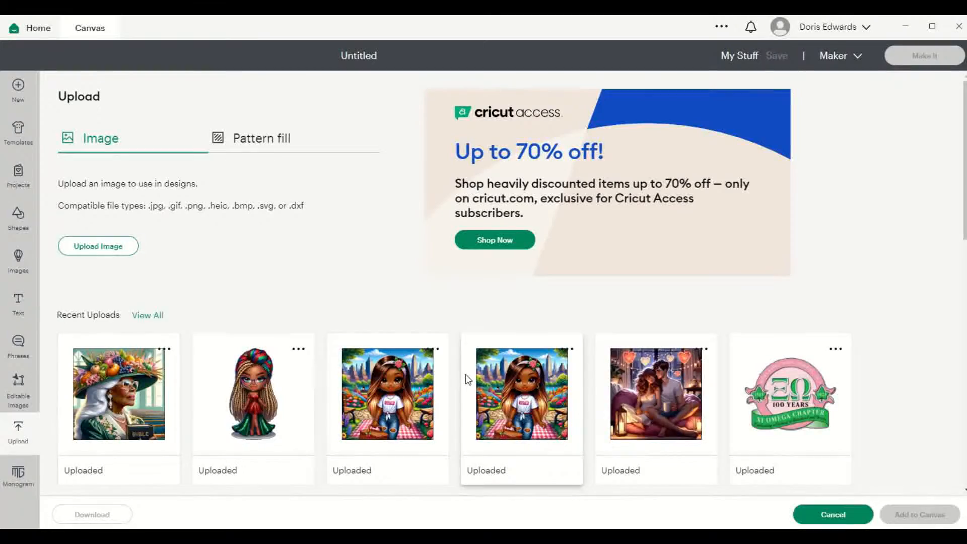
scroll("down", 3)
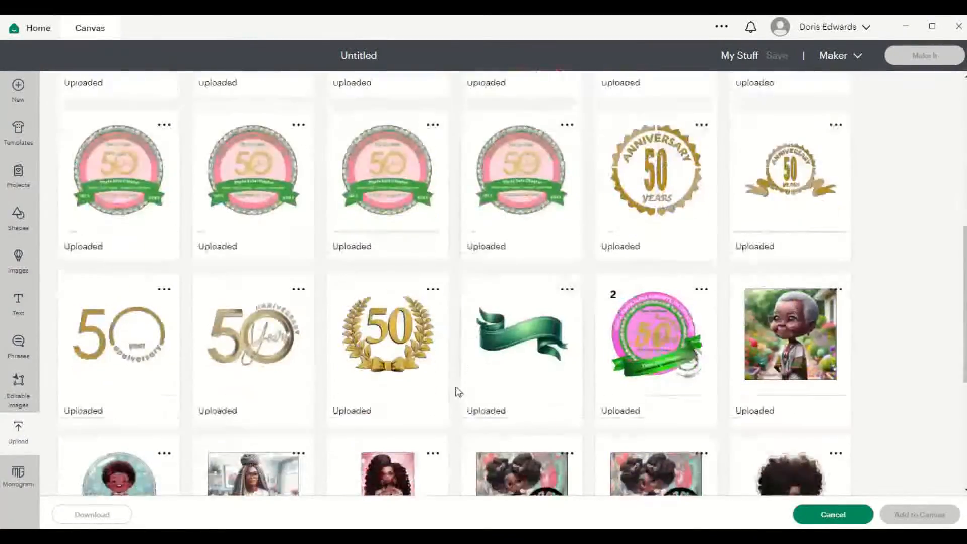
scroll("down", 3)
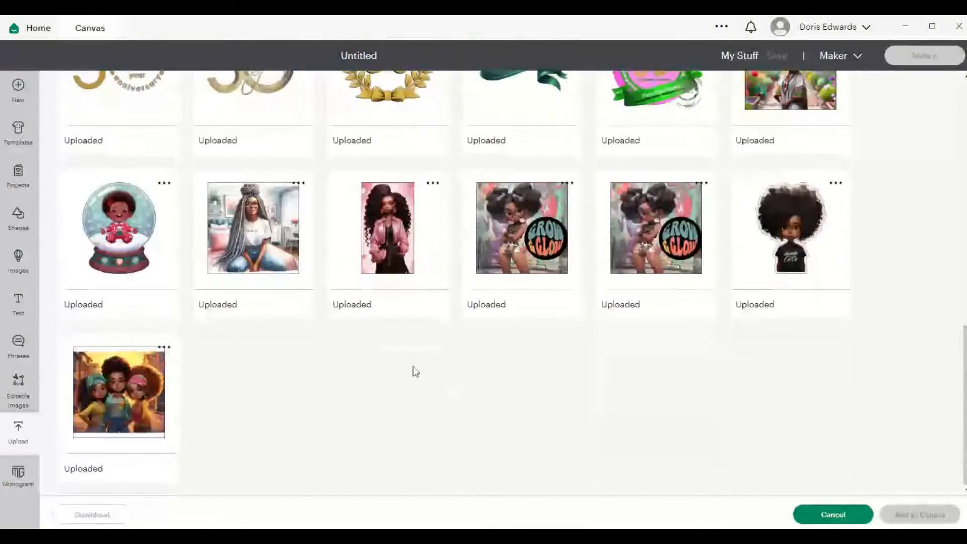
left_click(18, 432)
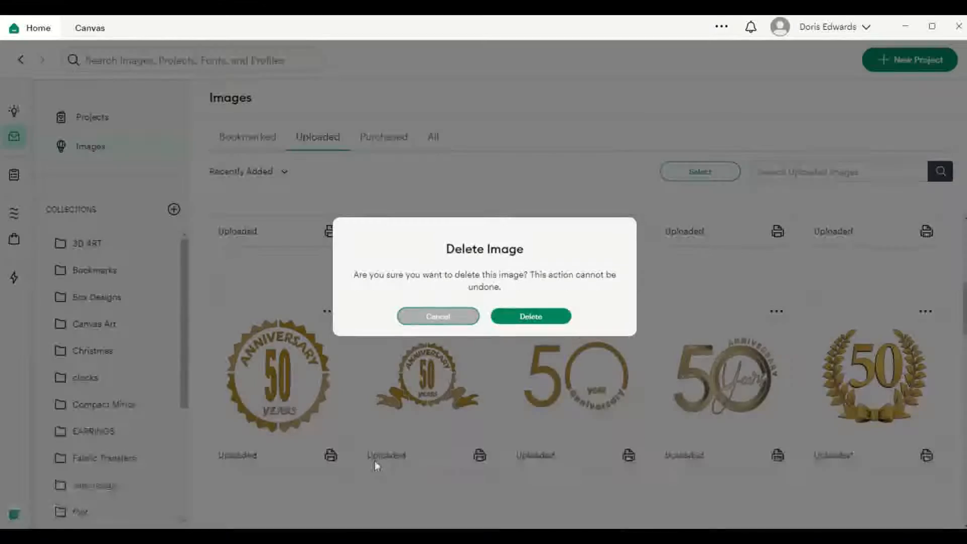
Delete the two gold 50th-anniversary seal uploads and start a new blank project.
left_click(437, 315)
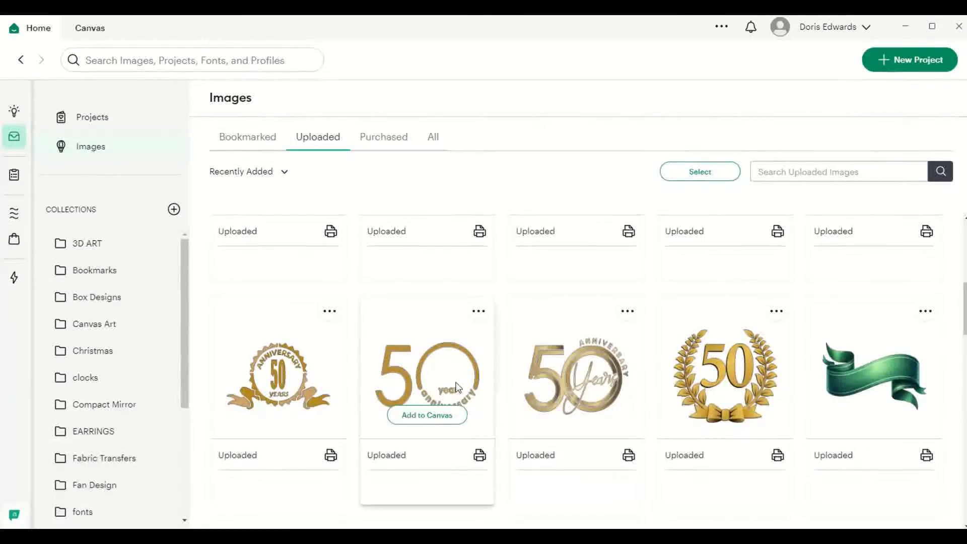
left_click(329, 311)
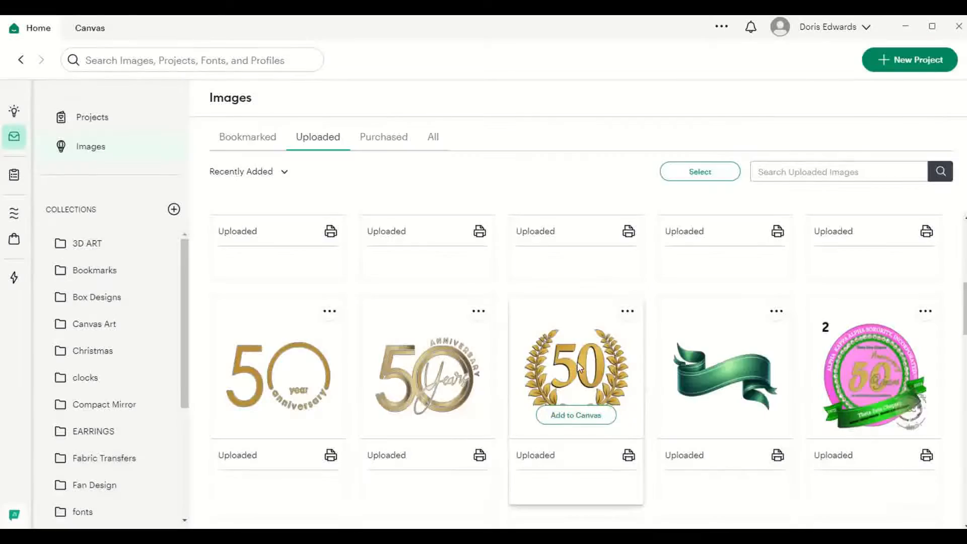
scroll("up", 3)
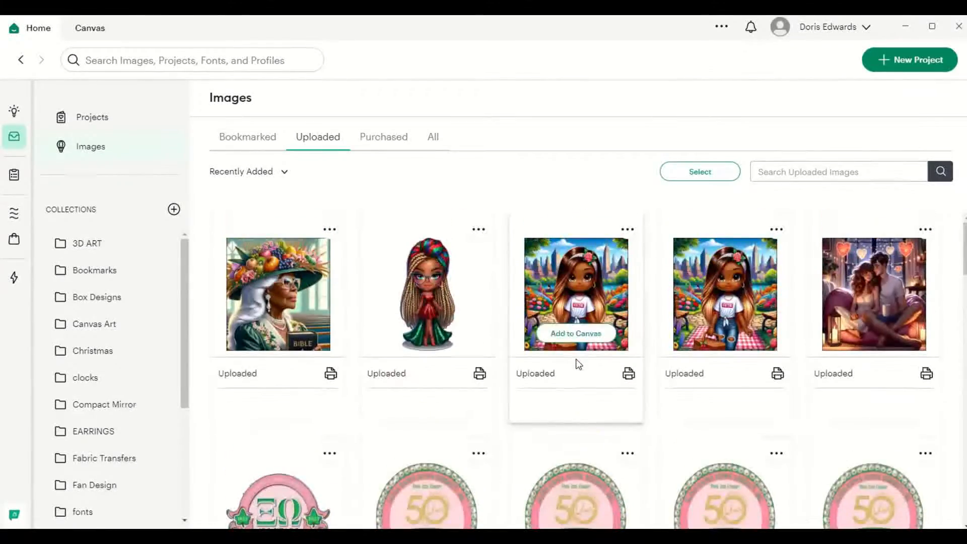
mouse_move(909, 59)
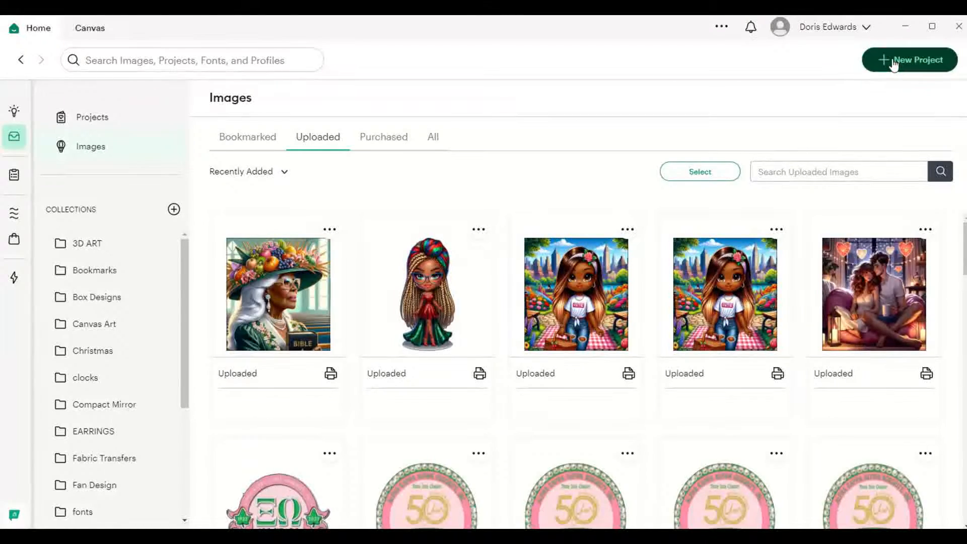
left_click(908, 59)
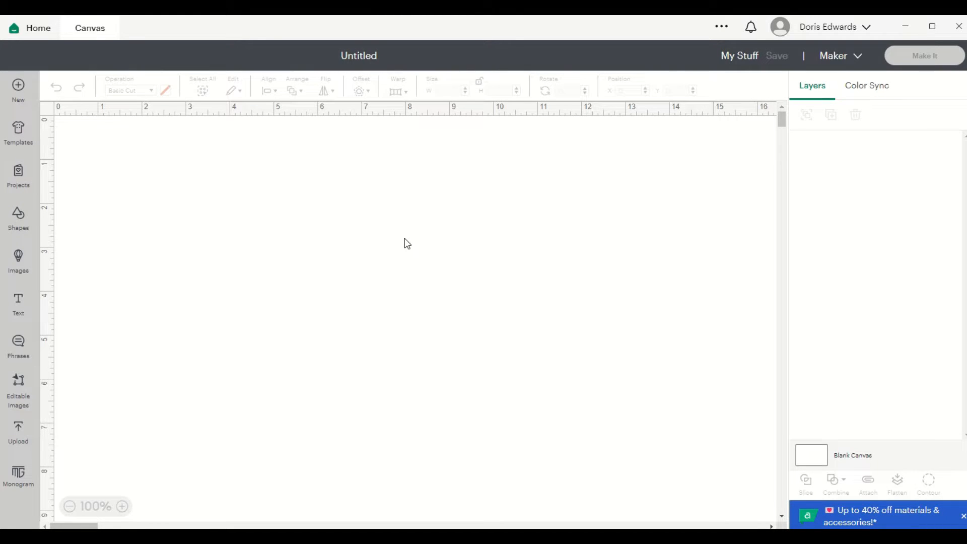
mouse_move(344, 18)
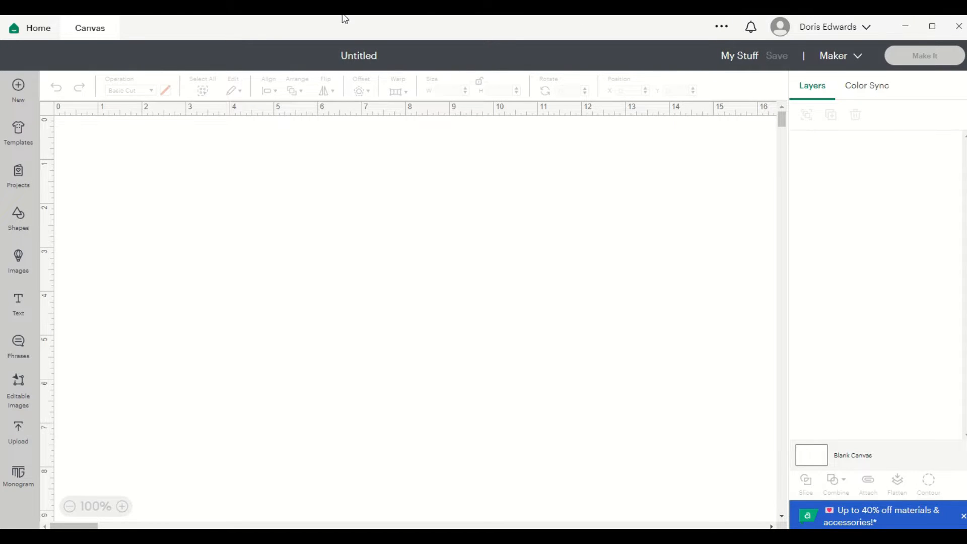
mouse_move(345, 18)
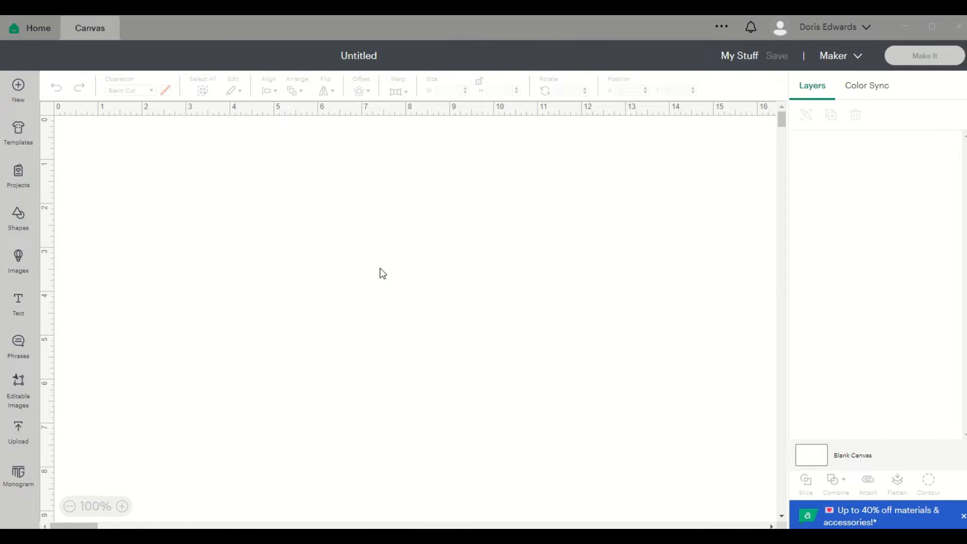
mouse_move(35, 419)
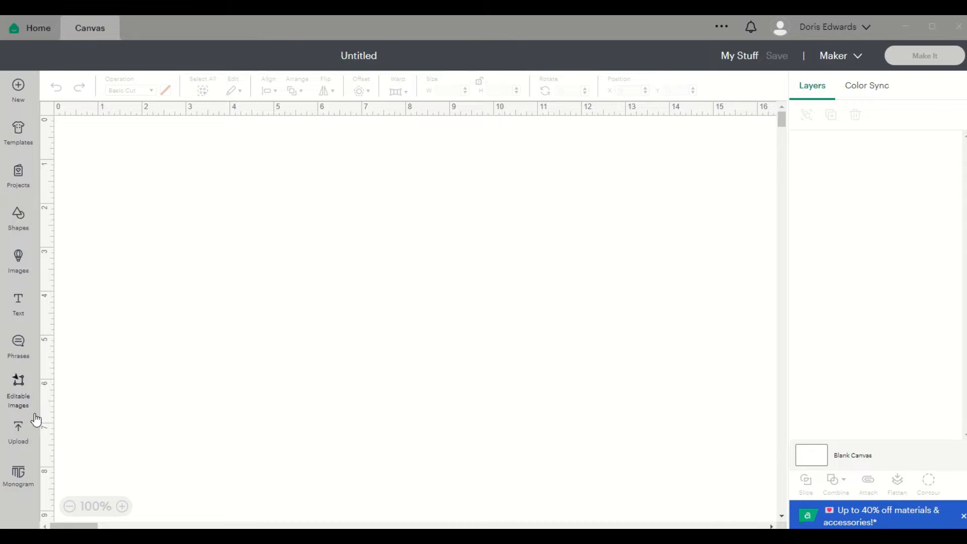
mouse_move(78, 410)
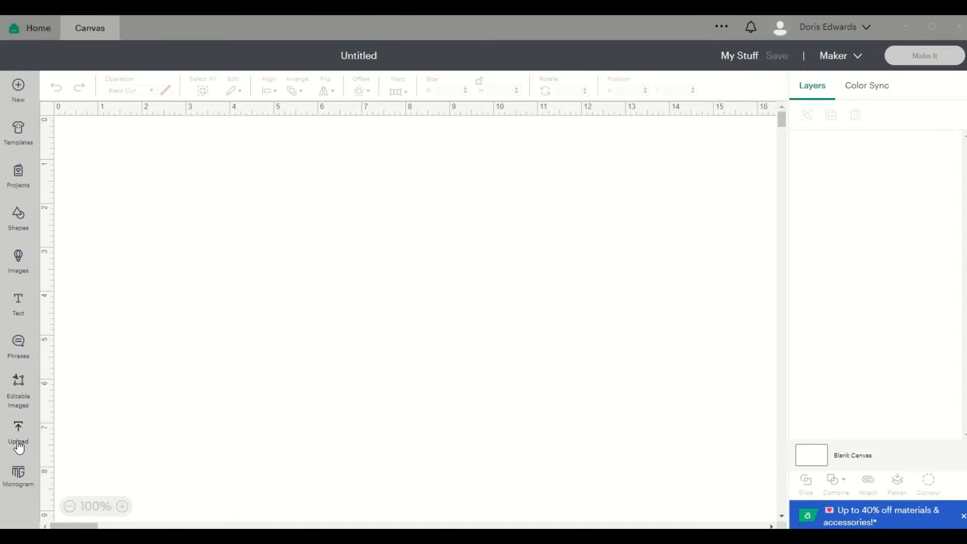
Add the fruit-hat portrait from Recent Uploads to the canvas.
left_click(19, 432)
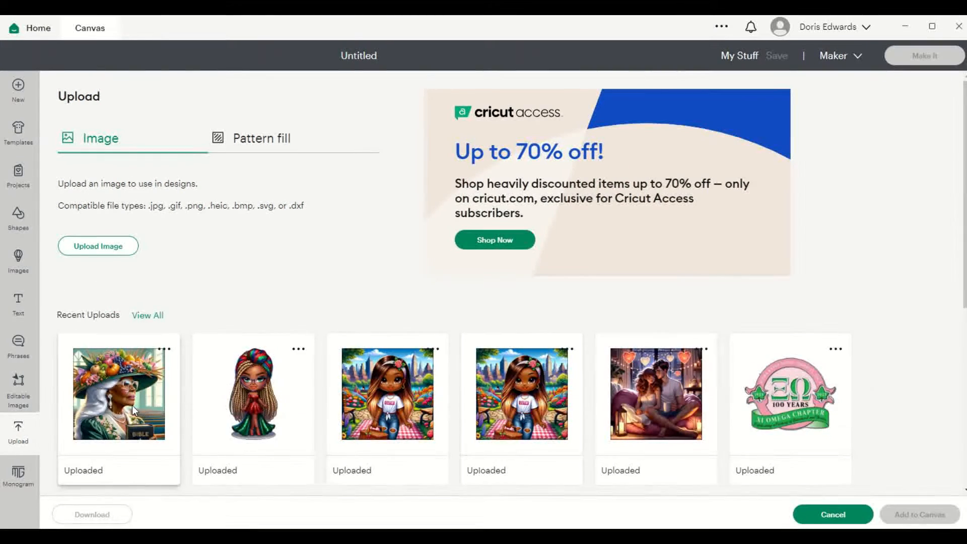
left_click(119, 394)
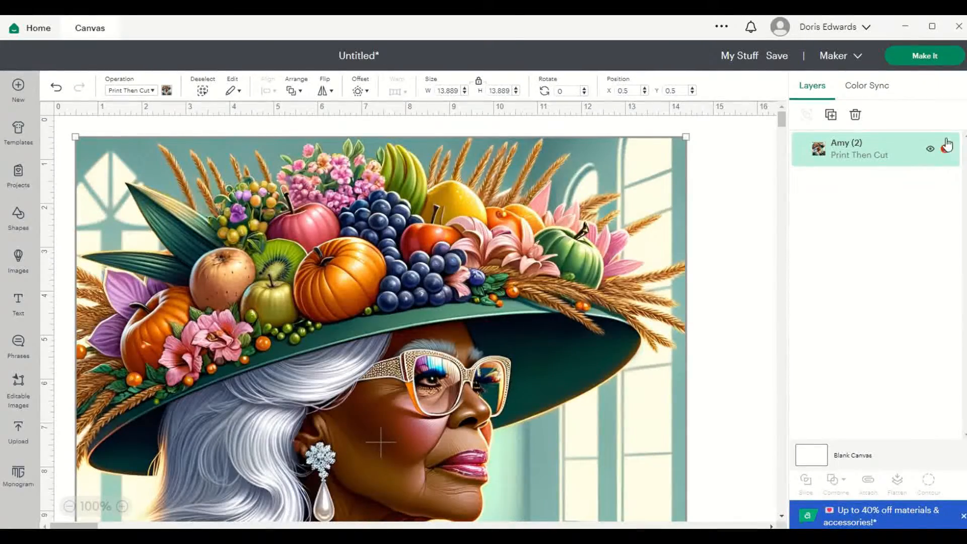
Auto-resize the oversized portrait to 7.38 x 7.38 in for Letter paper via its size warning.
left_click(931, 149)
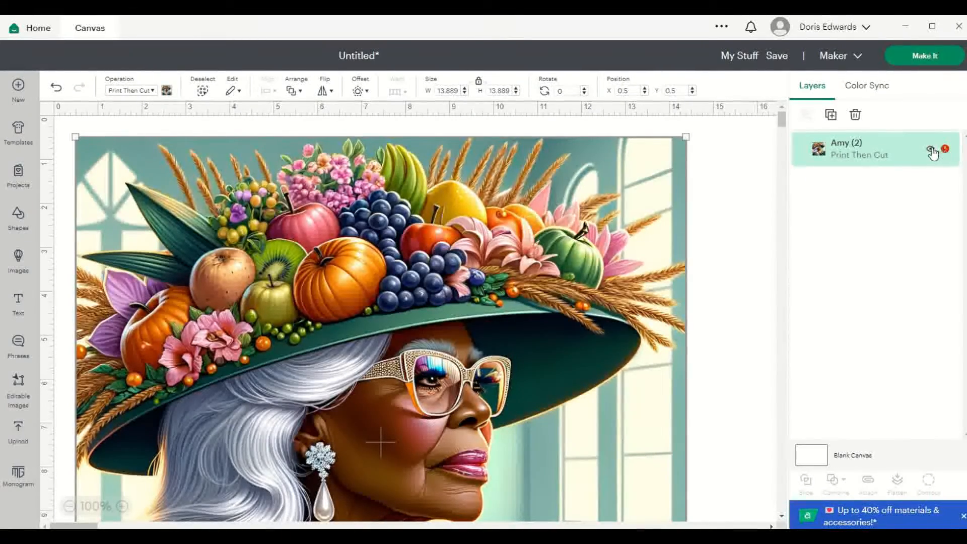
left_click(944, 149)
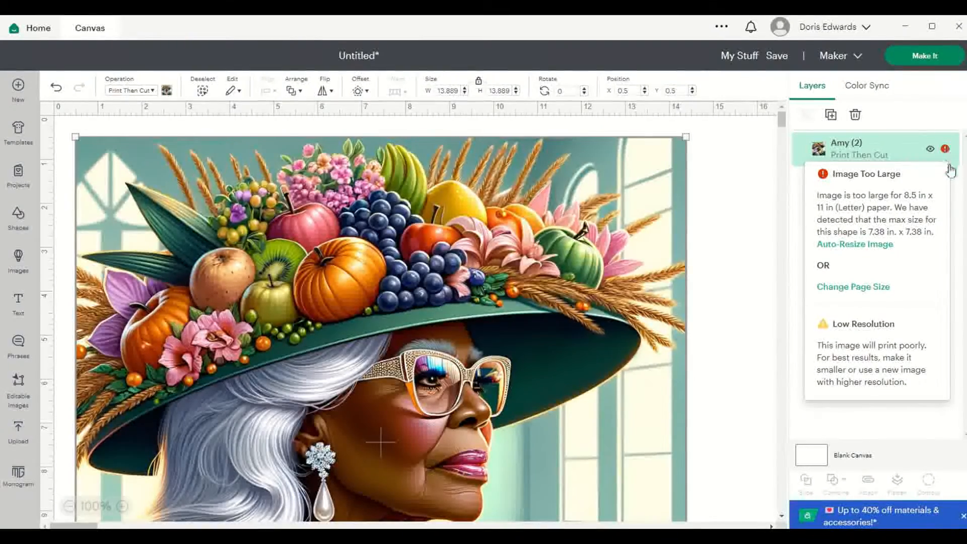
left_click(854, 243)
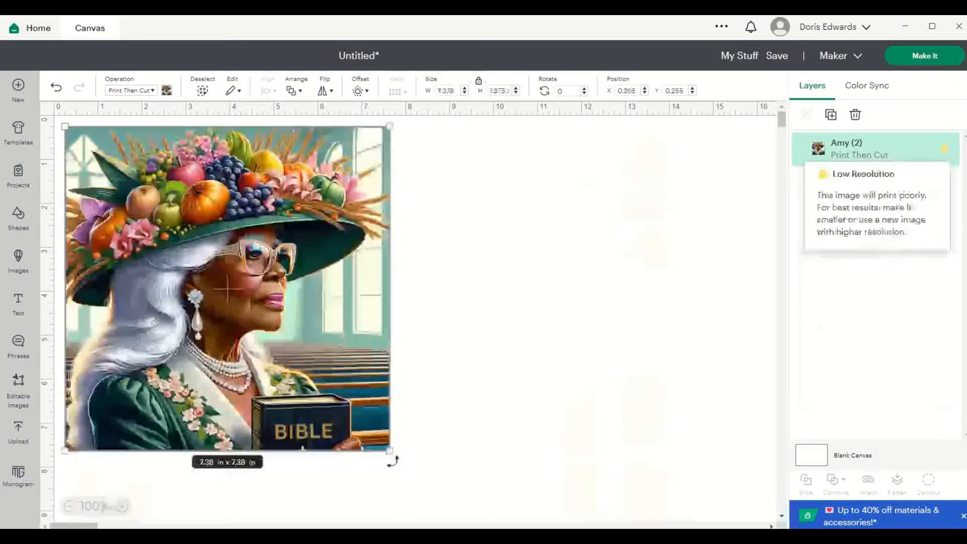
left_click(367, 352)
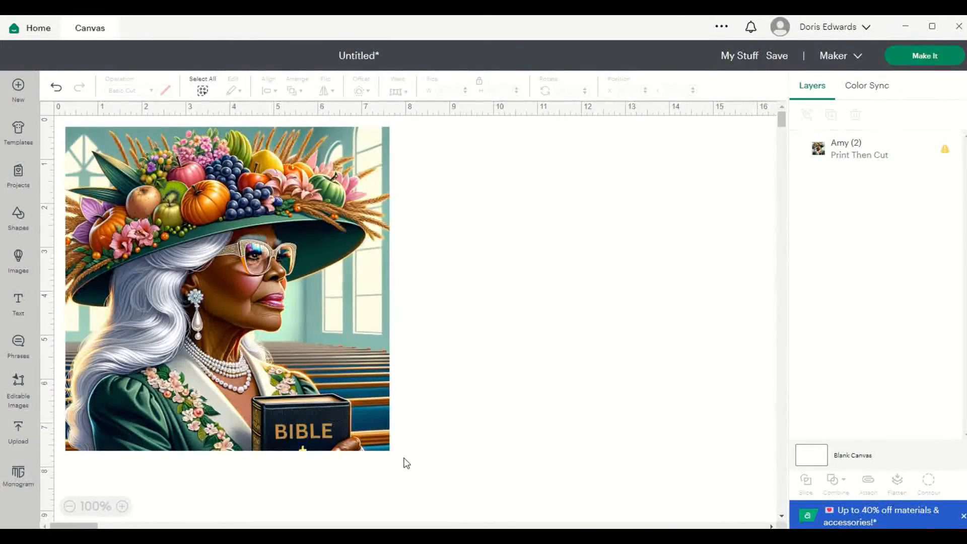
mouse_move(375, 376)
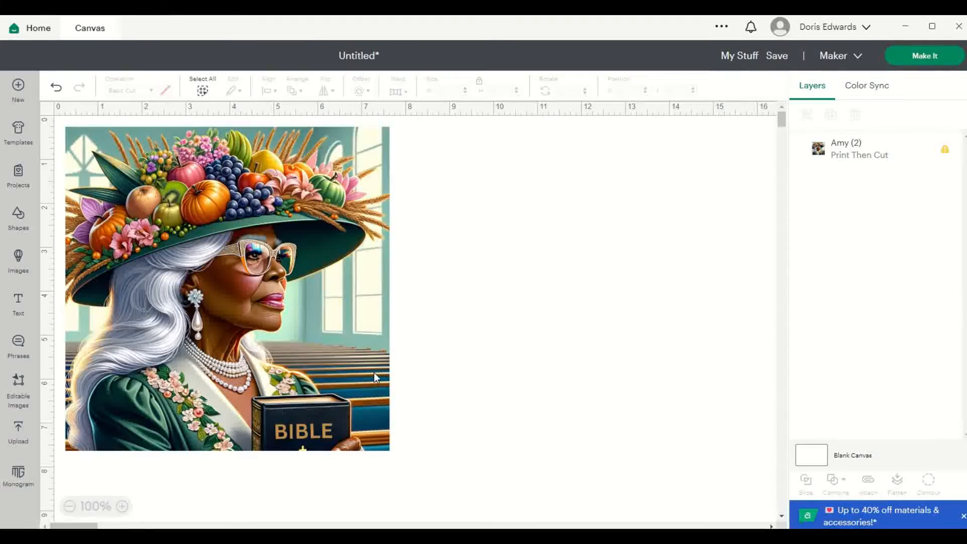
left_click(226, 287)
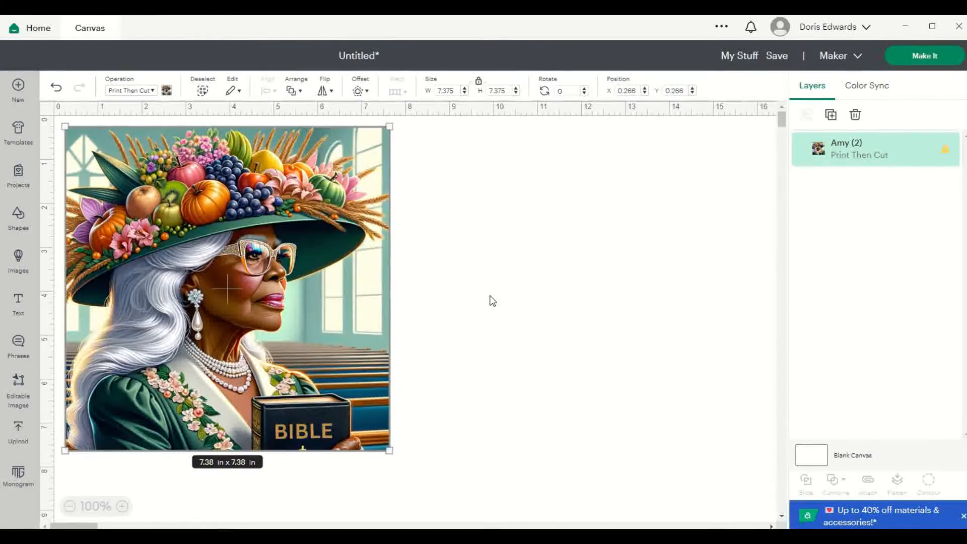
mouse_move(378, 252)
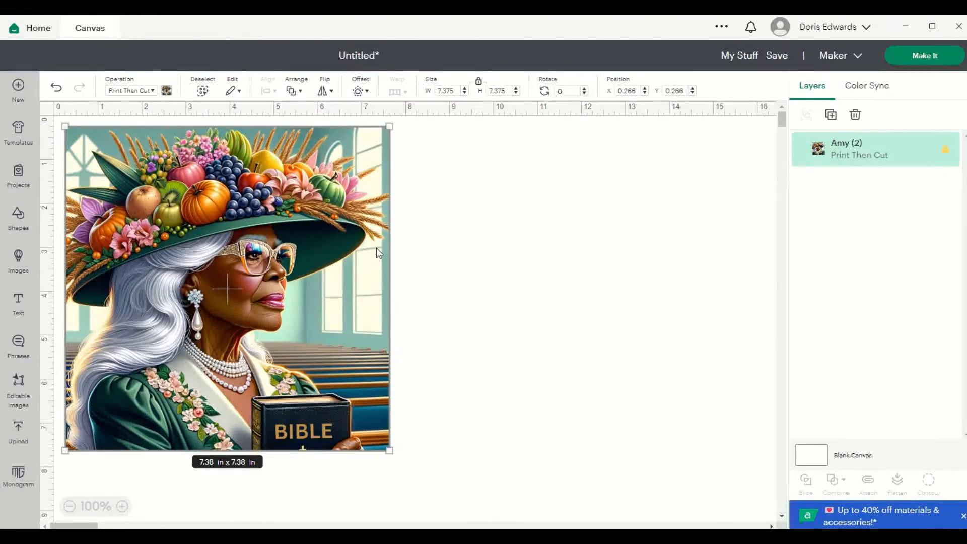
mouse_move(449, 253)
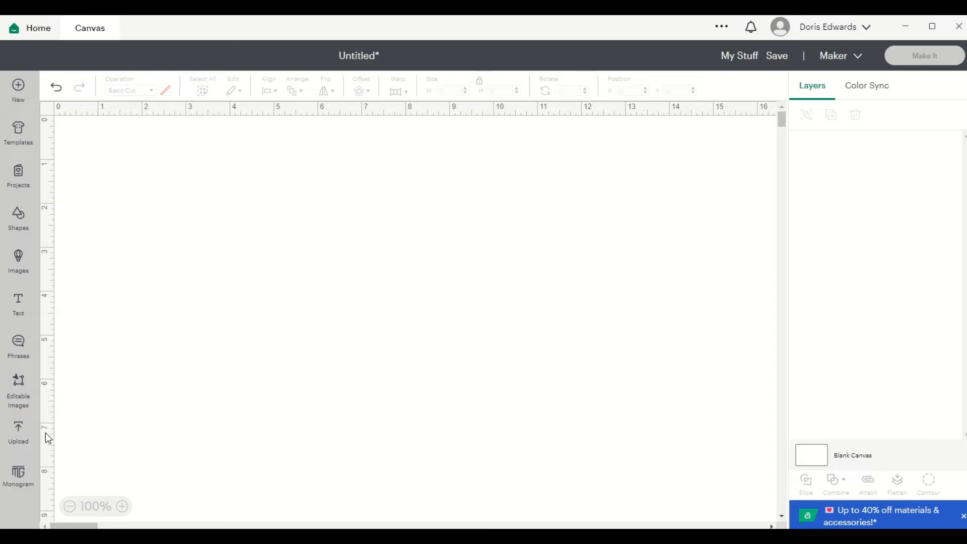
Re-add the fruit-hat portrait at full size and show its Image Too Large warning.
left_click(18, 432)
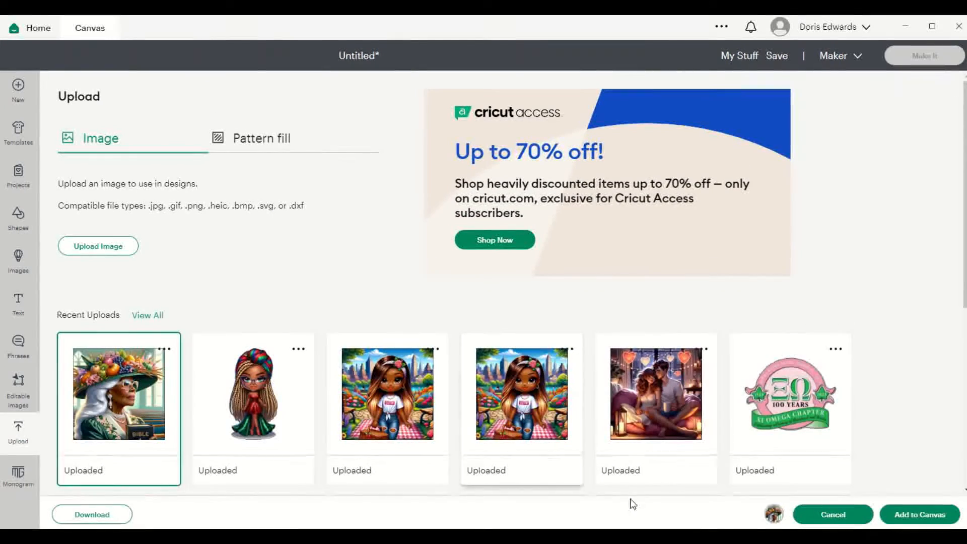
left_click(832, 515)
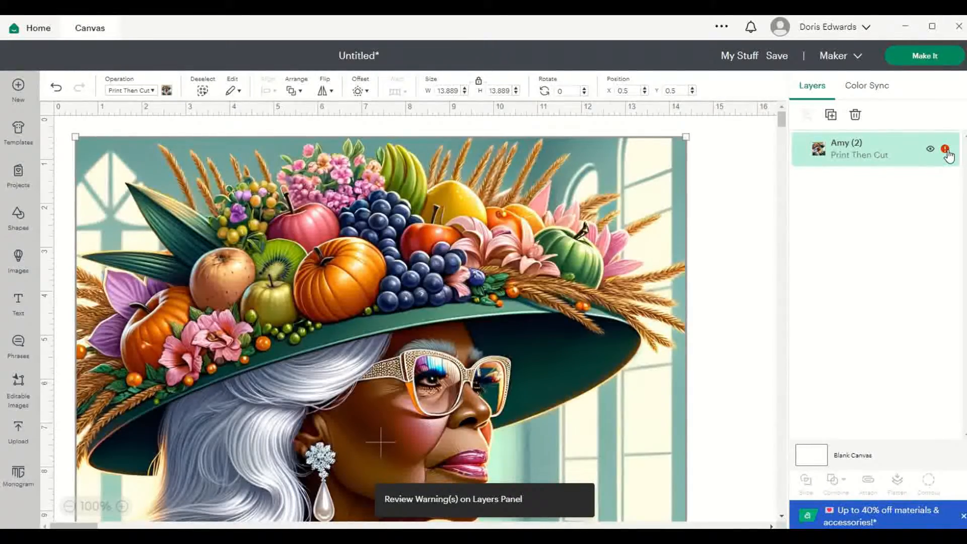
left_click(944, 149)
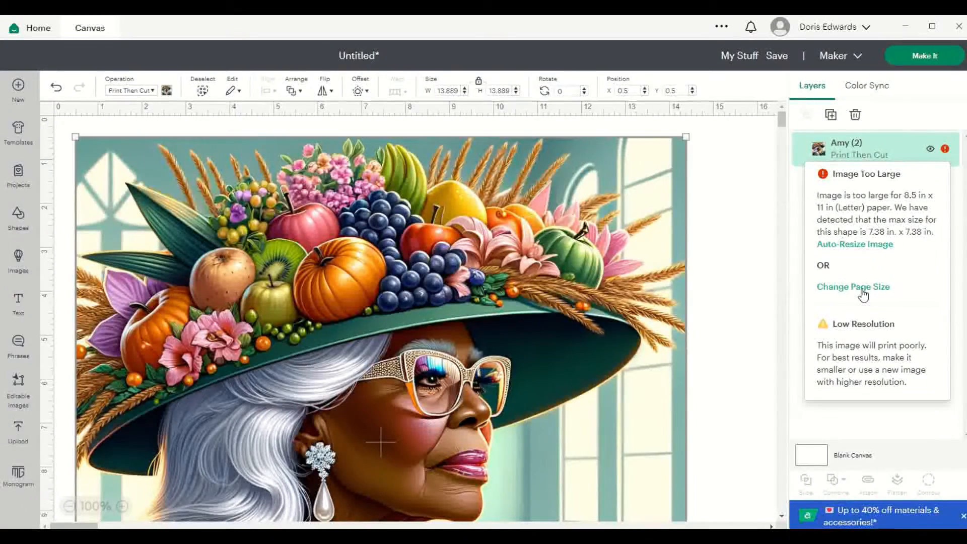
Set the Print Then Cut page size to 11 x 17 in (Tabloid).
left_click(853, 287)
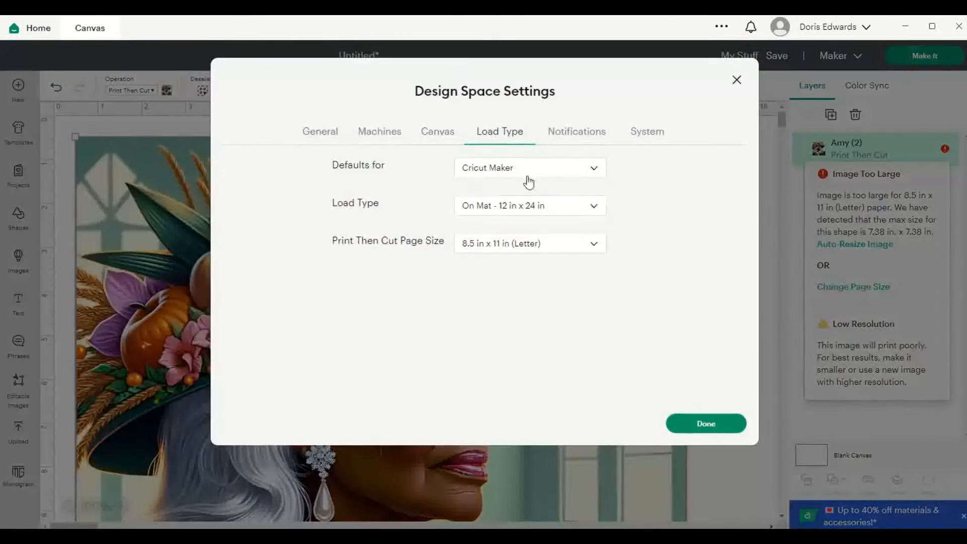
mouse_move(580, 102)
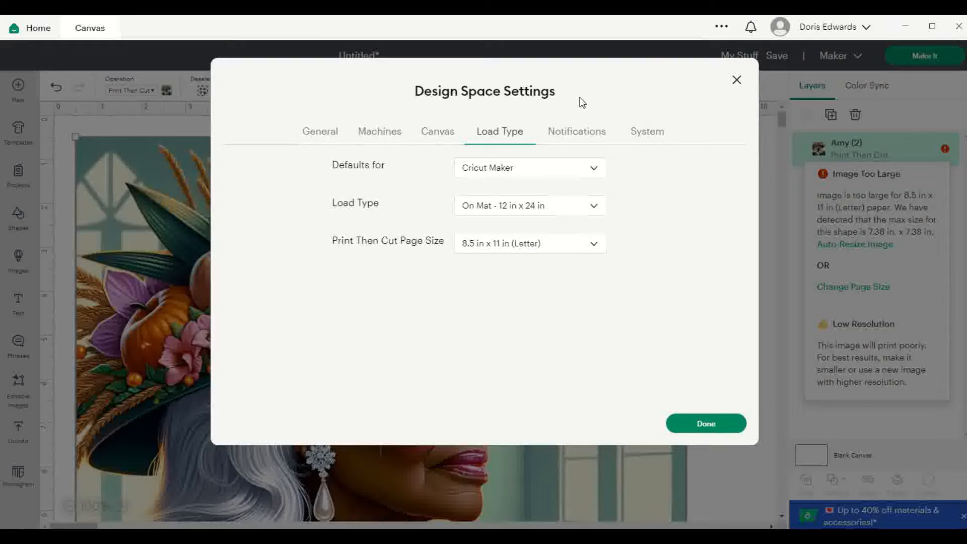
mouse_move(346, 253)
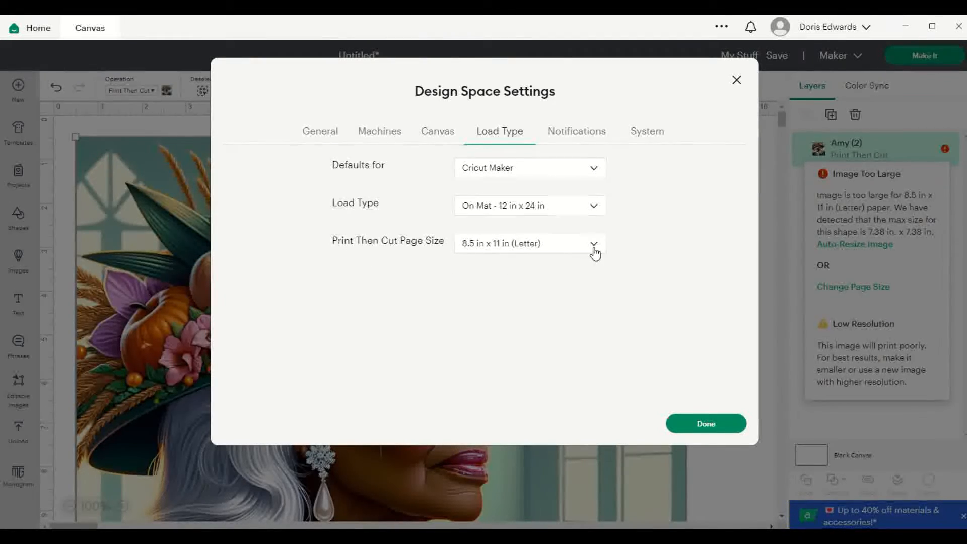
left_click(594, 242)
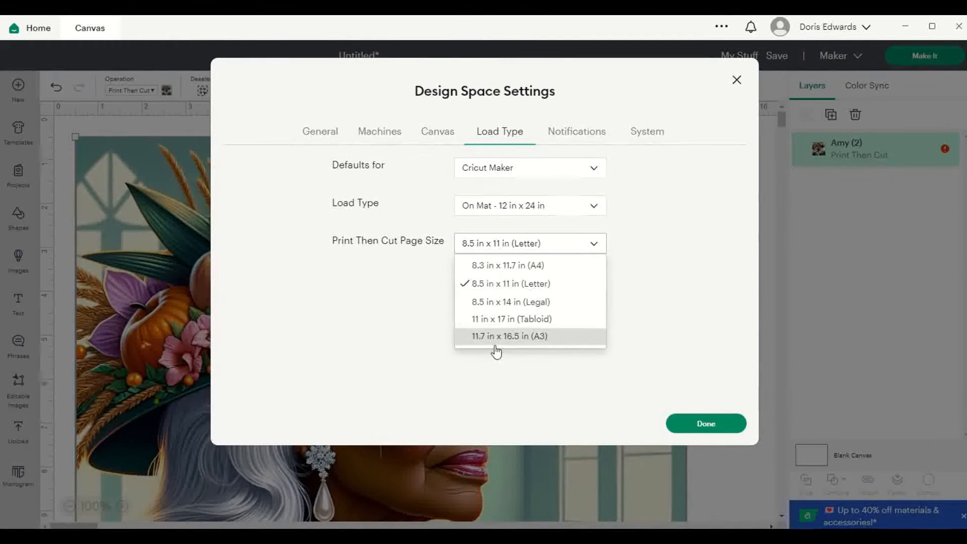
mouse_move(498, 319)
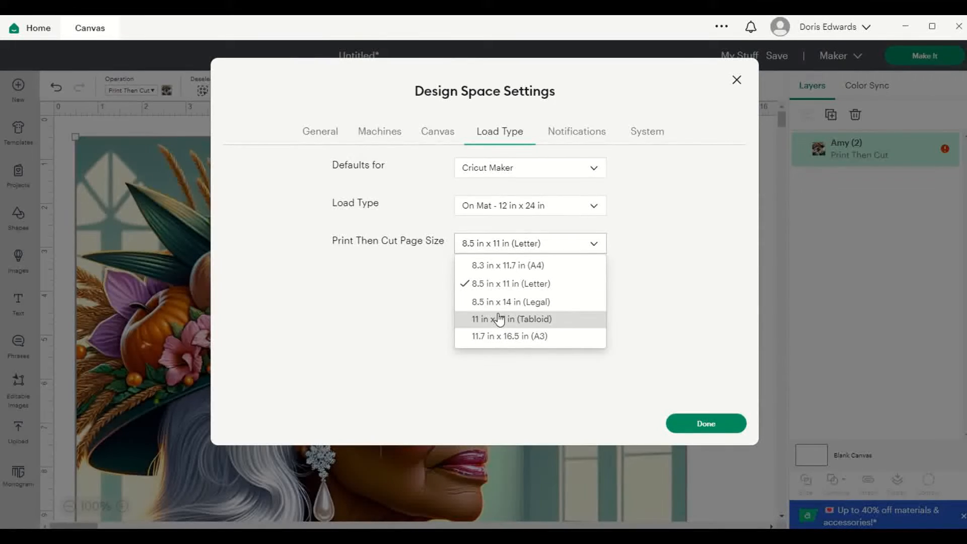
mouse_move(491, 334)
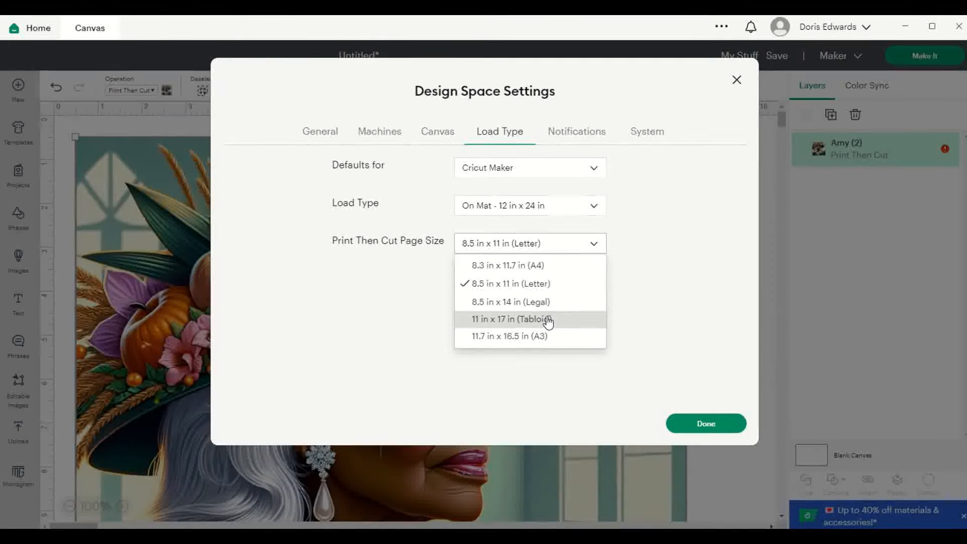
left_click(510, 319)
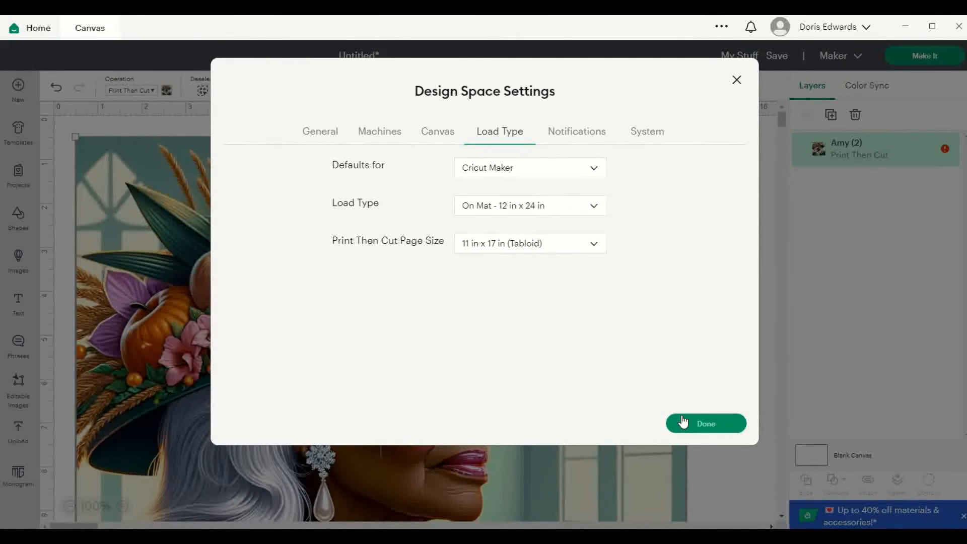
left_click(705, 422)
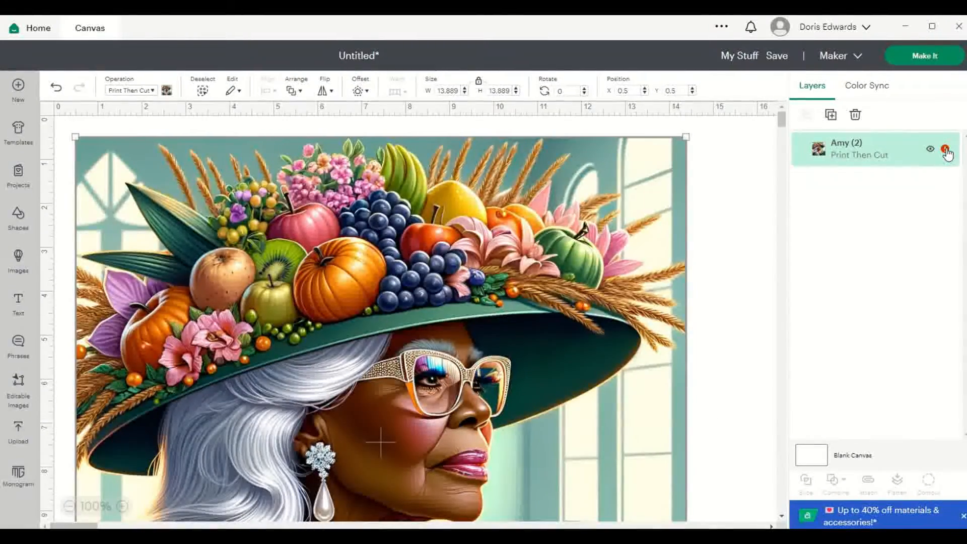
Auto-resize the portrait to 9.93 x 9.93 in to fit Tabloid paper.
left_click(947, 149)
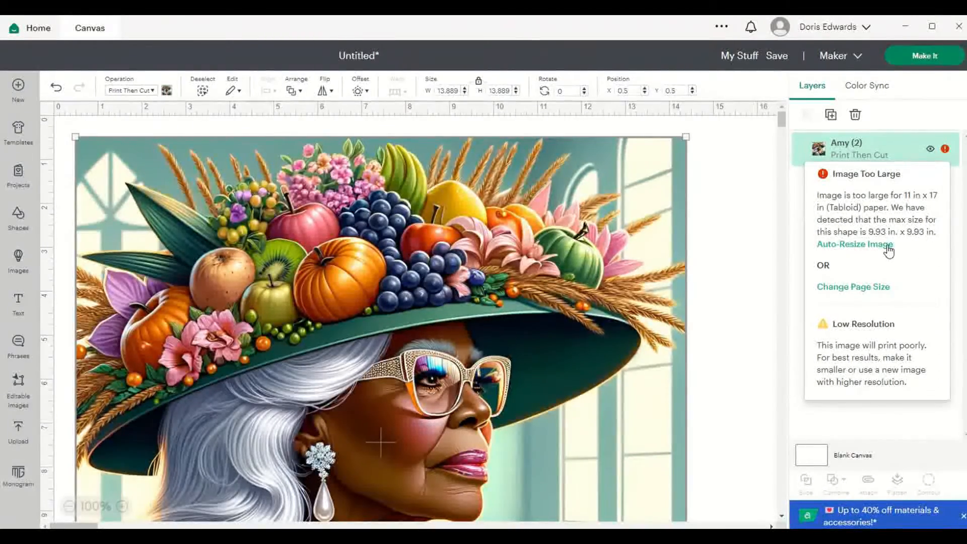
left_click(854, 244)
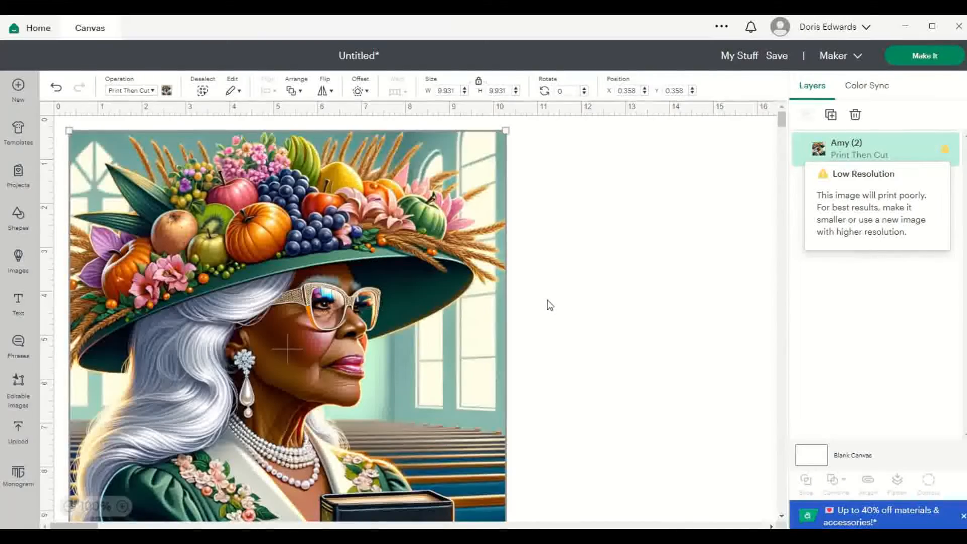